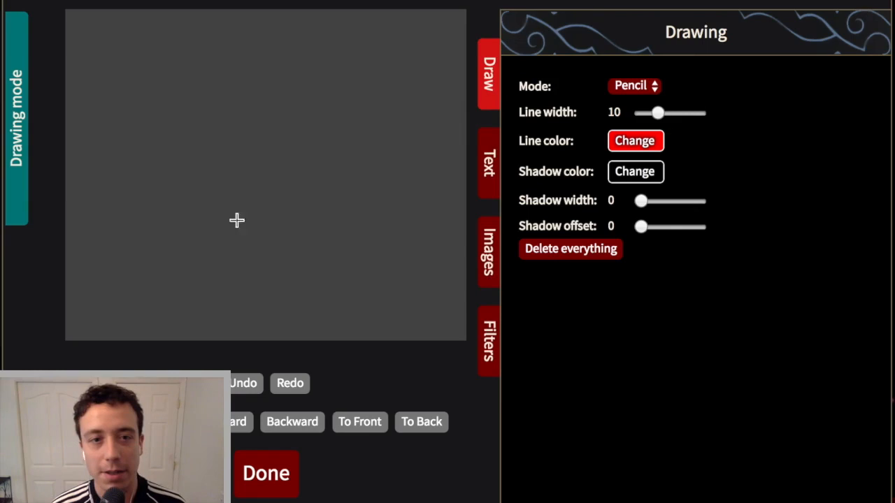
mouse_move(109, 79)
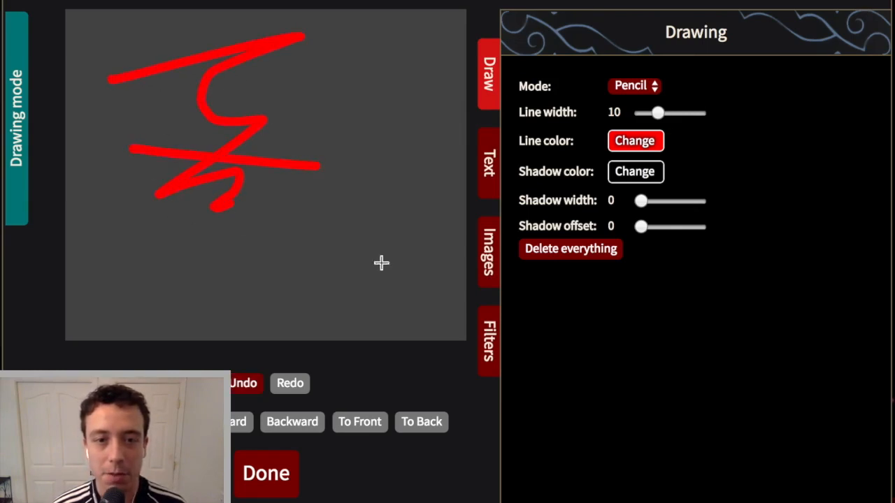
Scribble red pencil strokes, keep freehand Pencil mode, and switch the line colour to magenta
left_click_drag(223, 244, 398, 164)
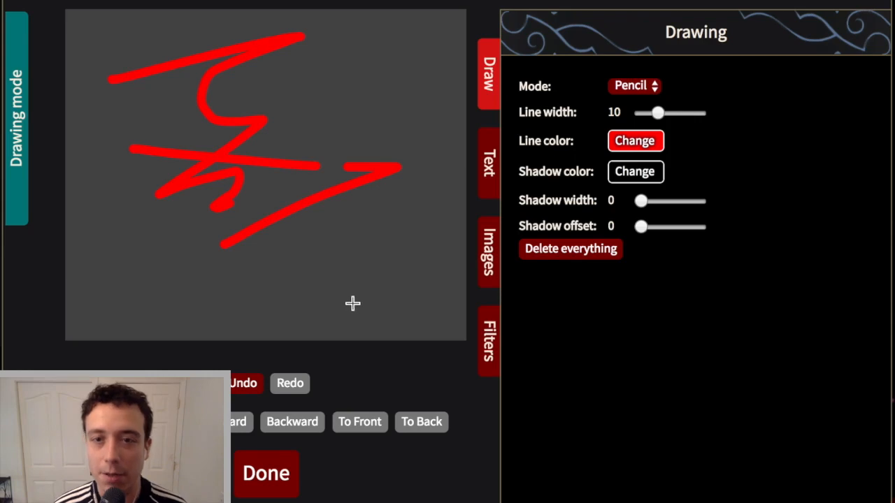
left_click(632, 86)
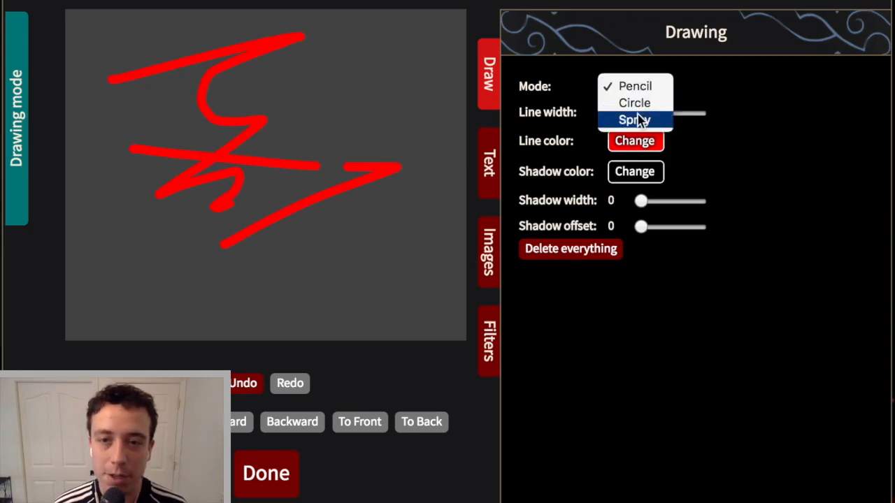
left_click(634, 85)
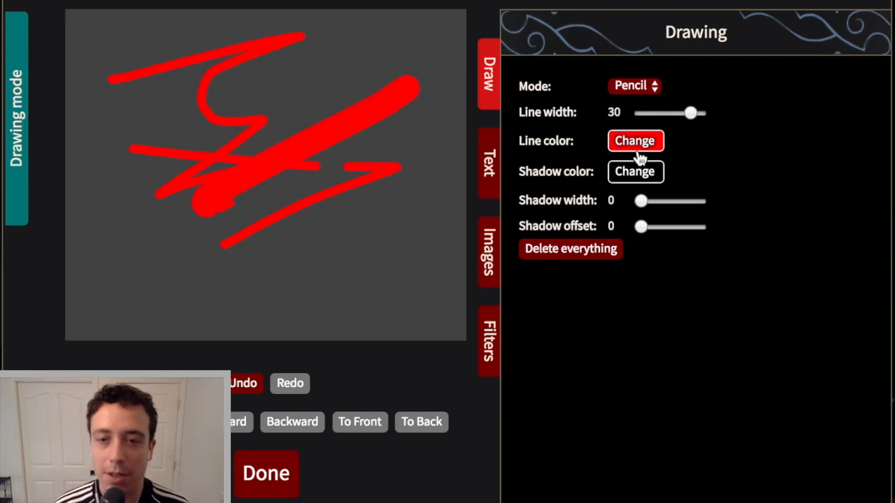
left_click(634, 139)
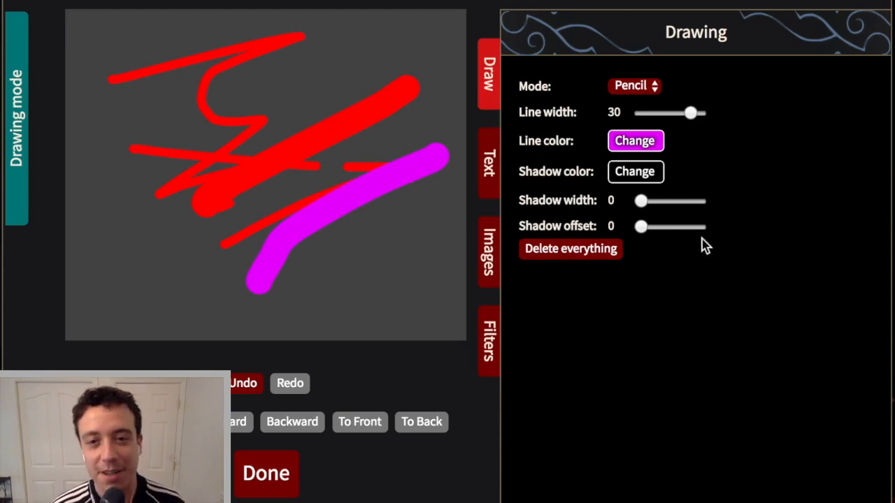
mouse_move(643, 204)
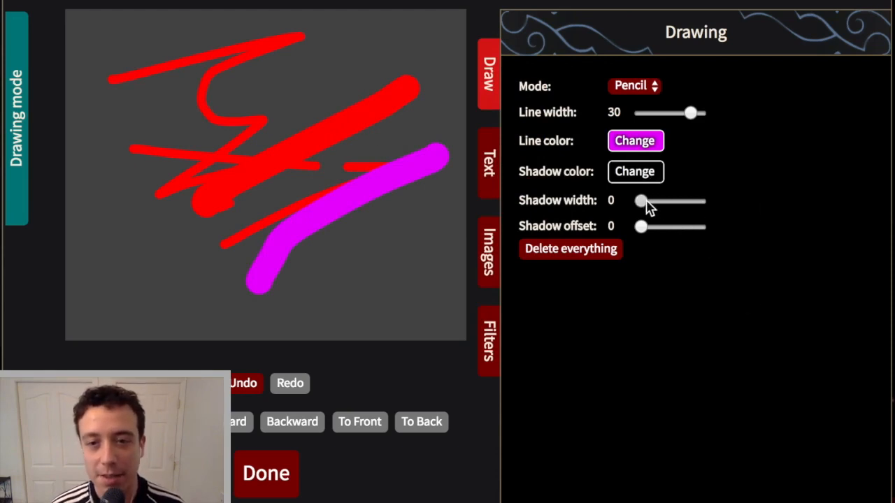
Give strokes a drop shadow, push its offset far out, recolour it dark red and pull it back close
left_click_drag(640, 201, 650, 201)
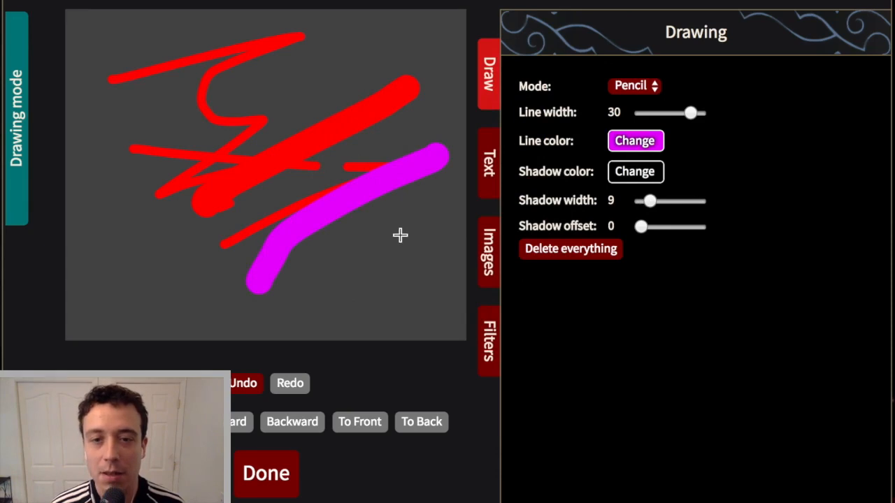
mouse_move(646, 241)
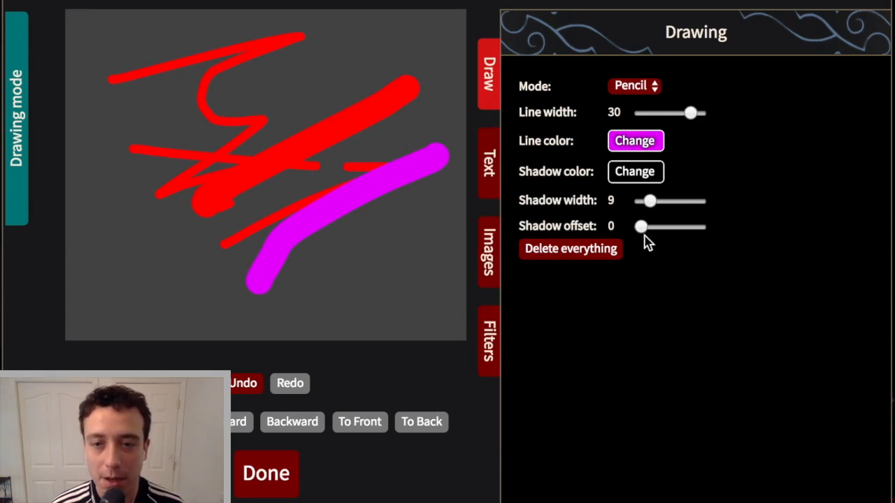
left_click_drag(640, 226, 649, 227)
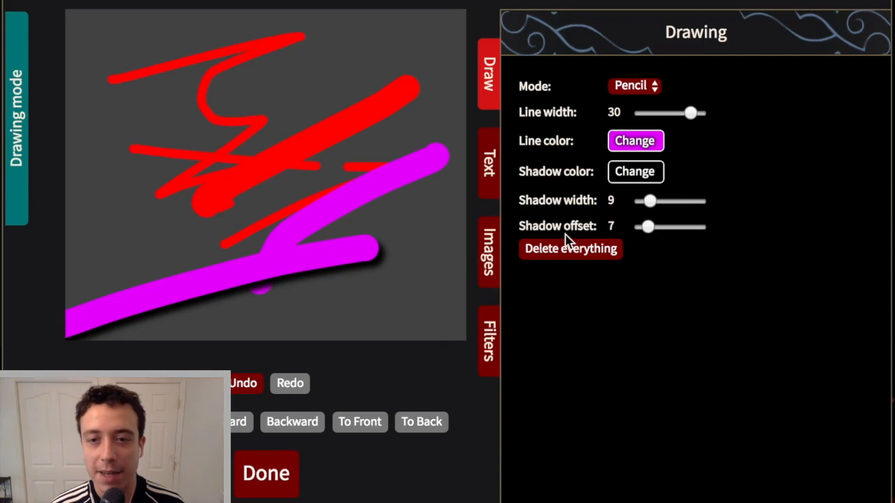
left_click_drag(645, 227, 690, 226)
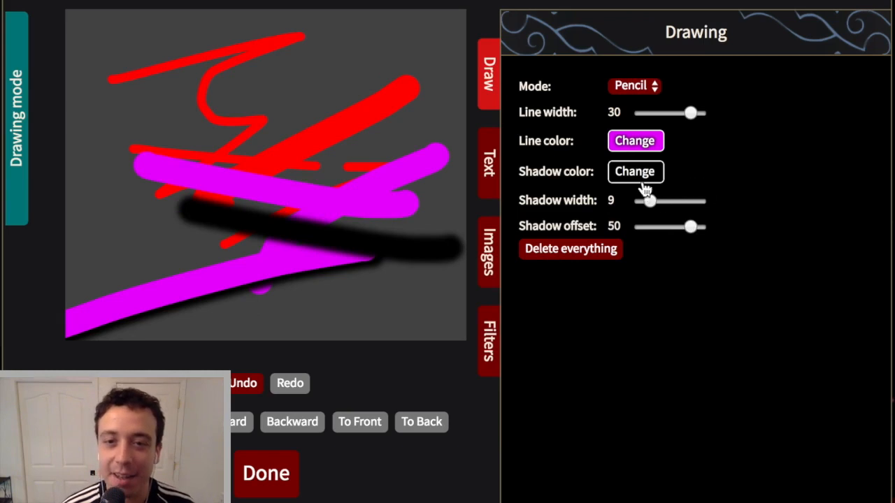
left_click(634, 170)
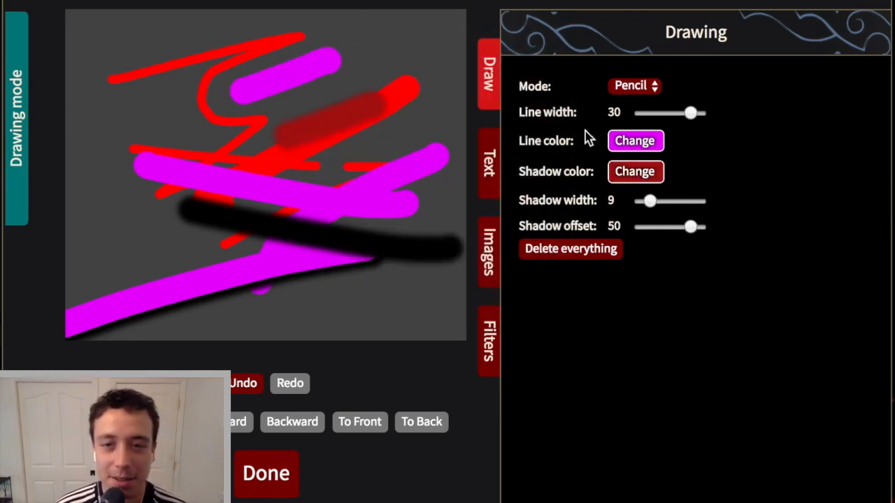
left_click_drag(691, 226, 645, 227)
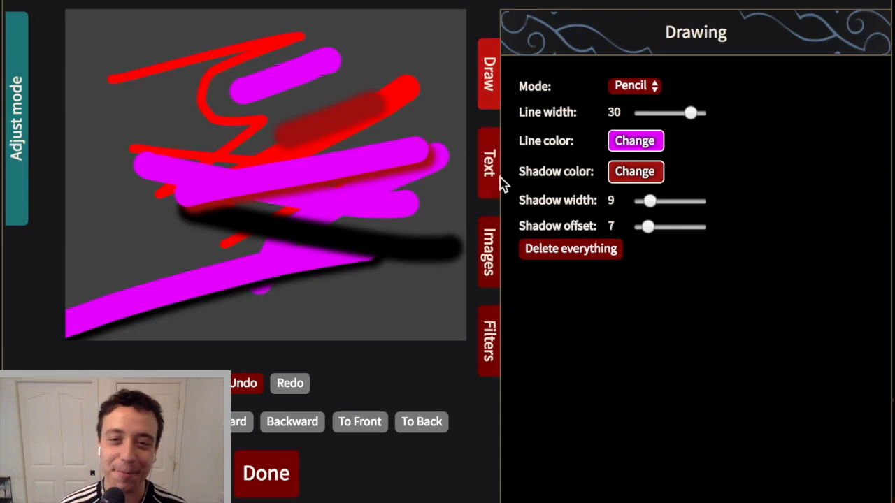
Create a text object reading alkjsdflkj and set its font family to Mada
left_click(487, 165)
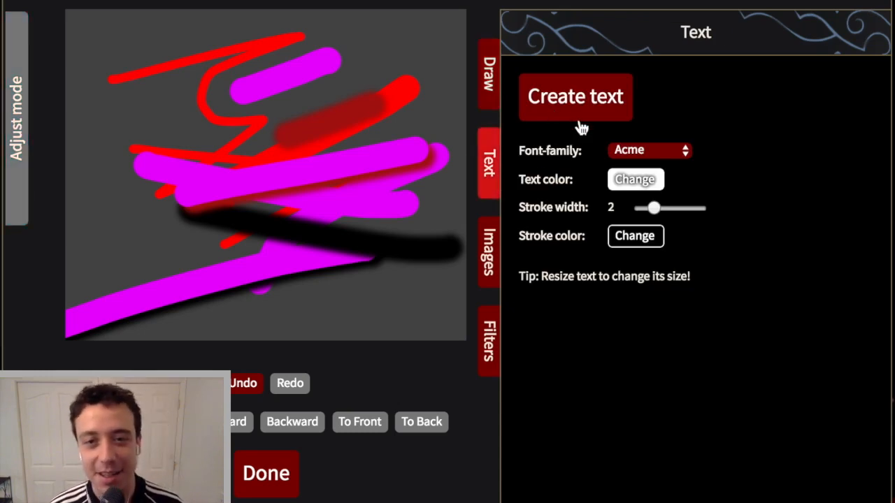
left_click(575, 97)
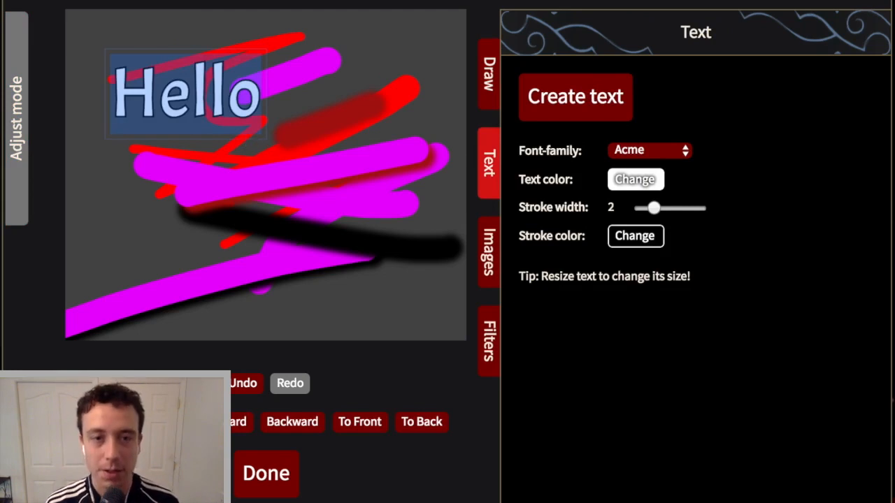
type("alkjsdflkj")
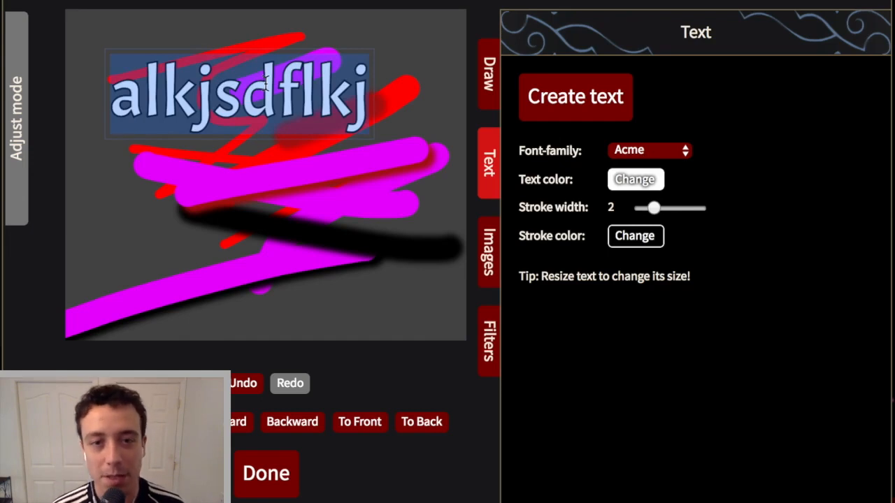
left_click(648, 149)
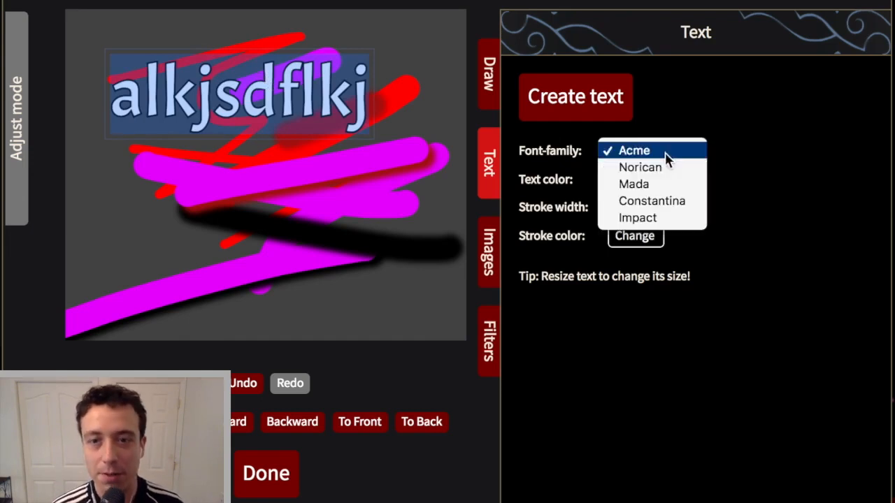
left_click(633, 184)
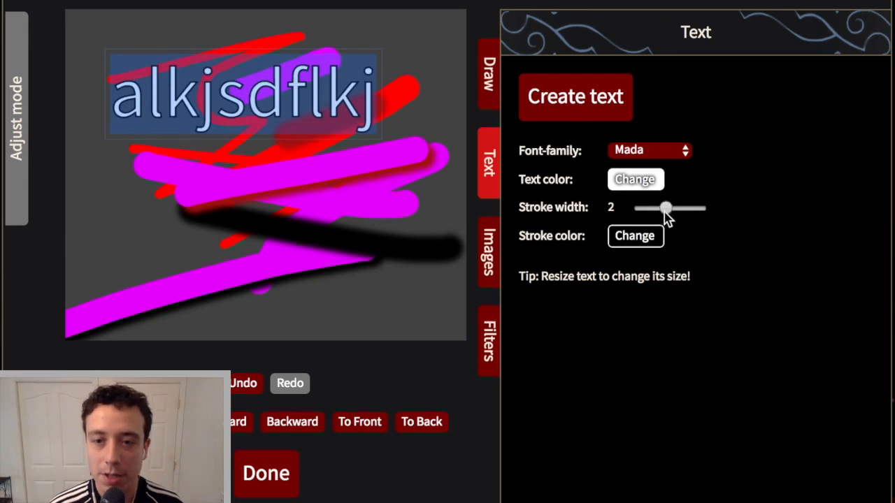
Thicken the text outline, then thin the stroke width back down to 1
left_click_drag(664, 207, 685, 207)
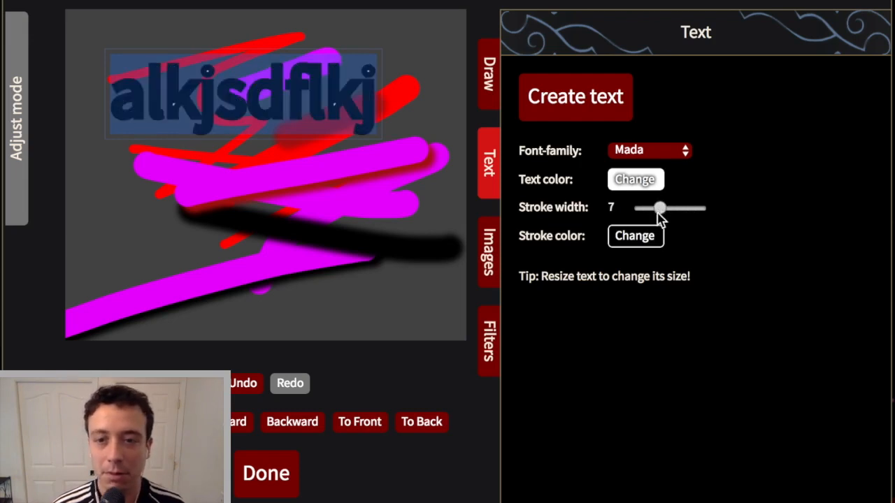
left_click(634, 179)
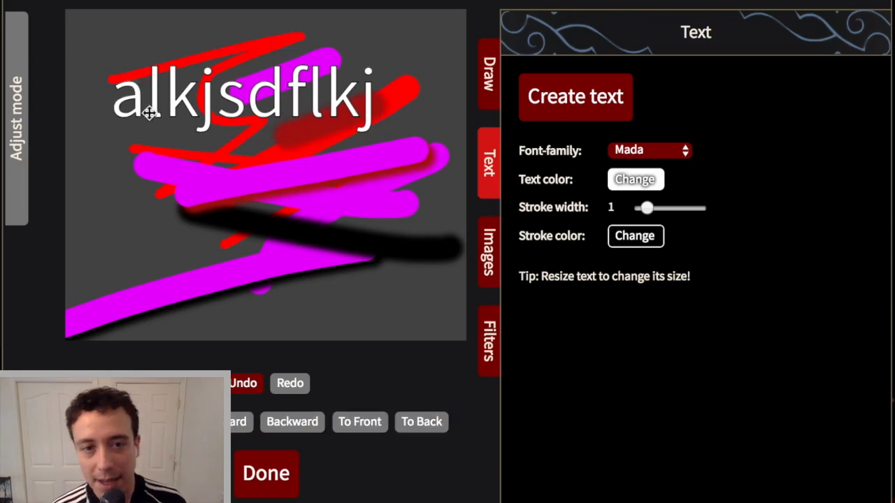
Select the alkjsdflkj text, squeeze it flat, then tilt it and place it over the black shadow
left_click(147, 115)
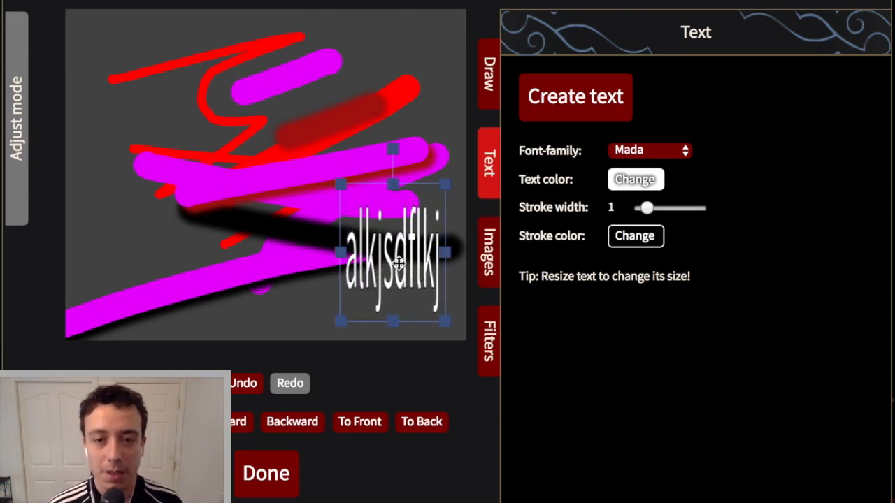
left_click_drag(394, 254, 184, 179)
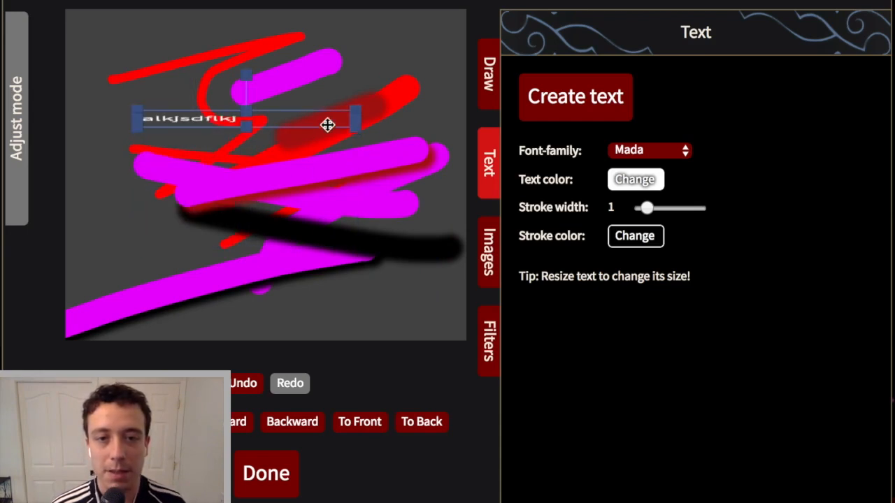
left_click_drag(352, 118, 395, 119)
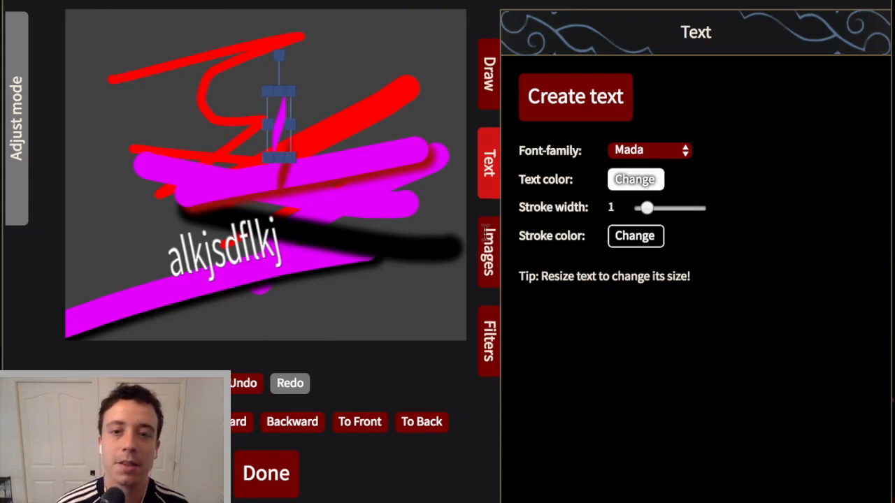
Clear the whole canvas and place the fox character art from the image library on it
left_click(488, 253)
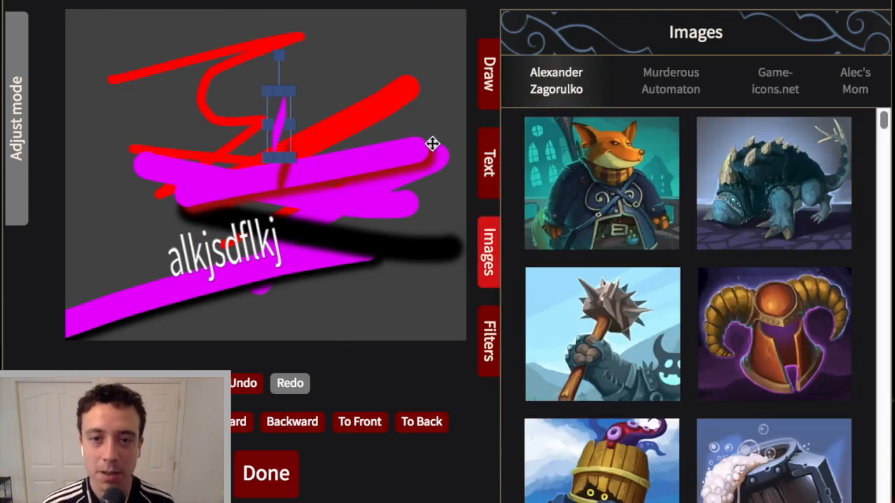
left_click(486, 75)
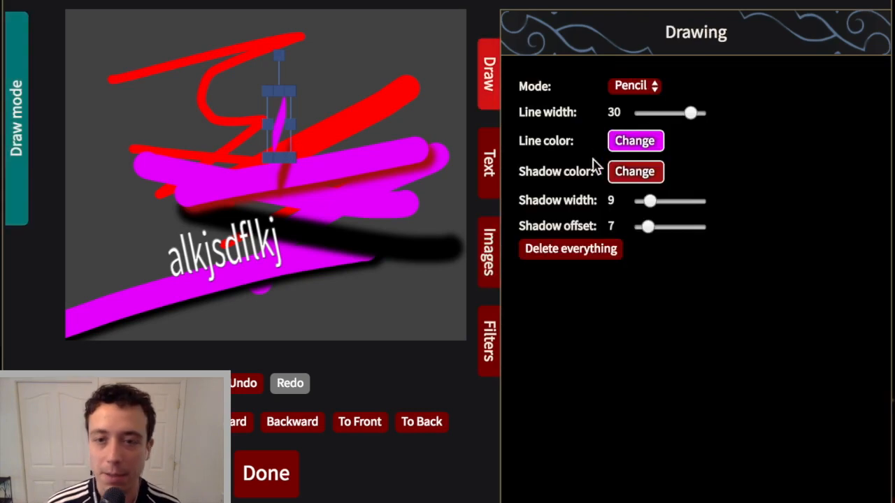
left_click(571, 249)
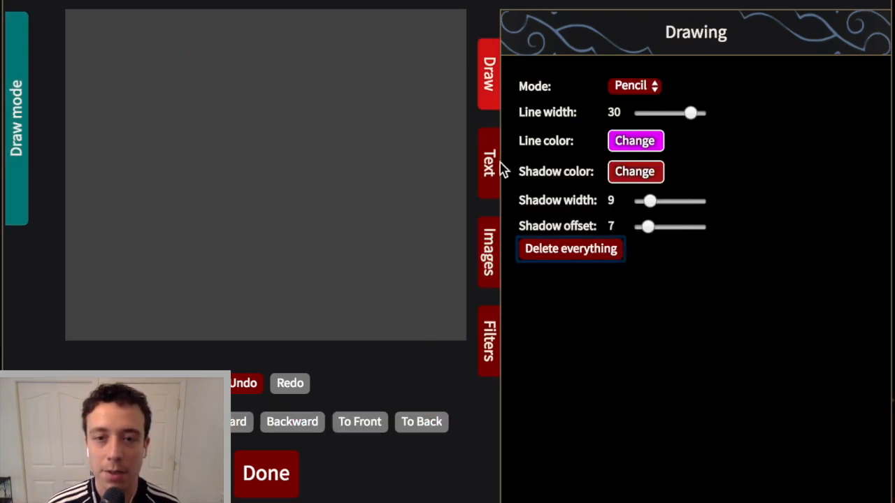
left_click(487, 251)
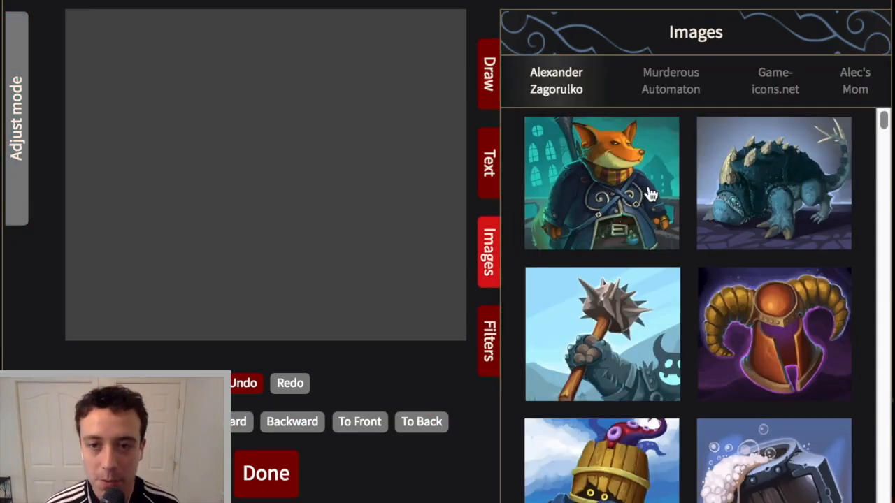
left_click(601, 183)
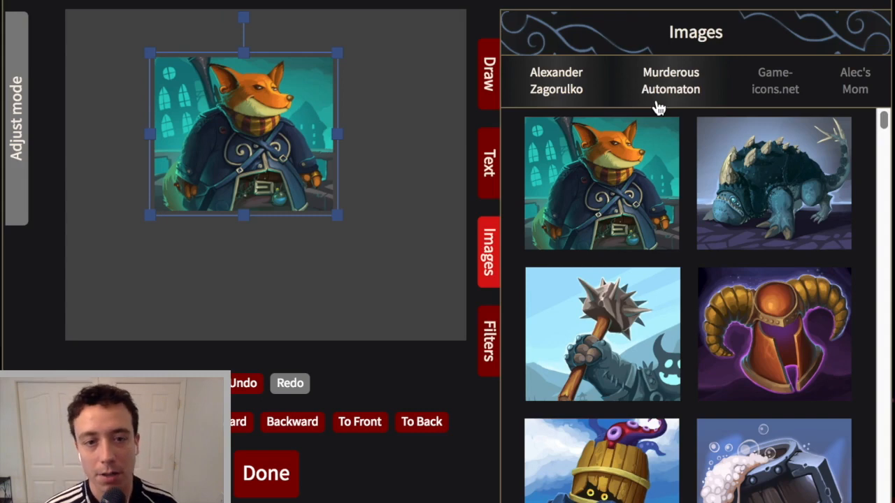
Browse through the Murderous Automaton collection's thumbnails
left_click(669, 80)
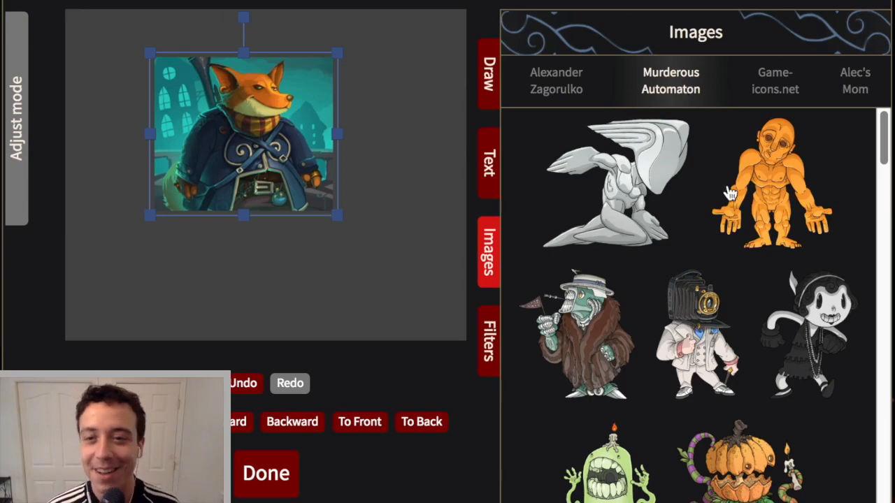
scroll("down", 3)
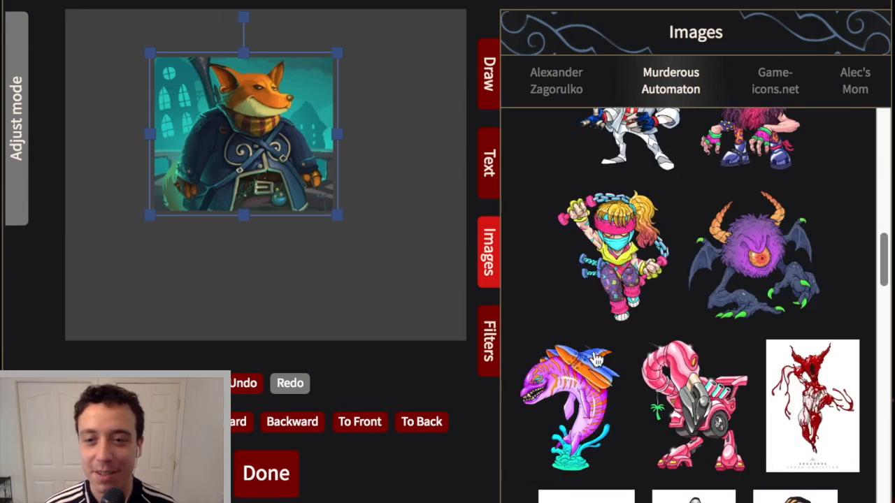
scroll("down", 3)
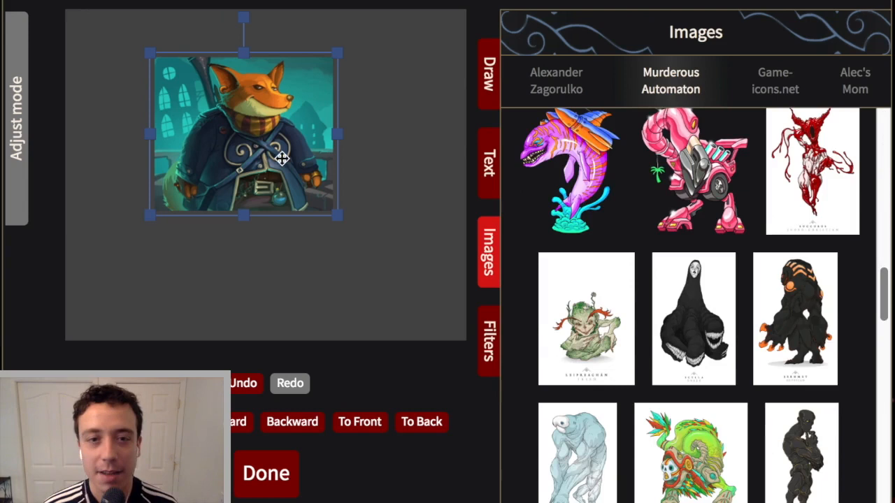
Add the black-and-orange Sekhmet creature art and enlarge it over the fox
left_click(794, 319)
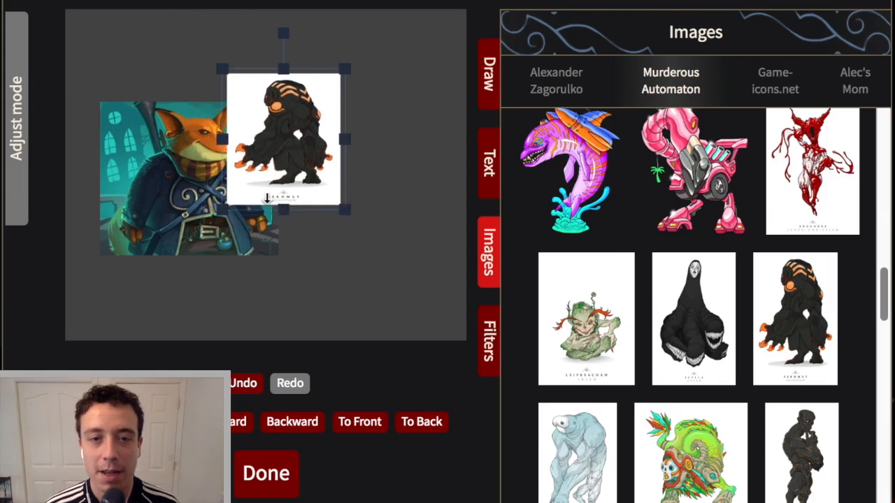
left_click_drag(282, 139, 316, 137)
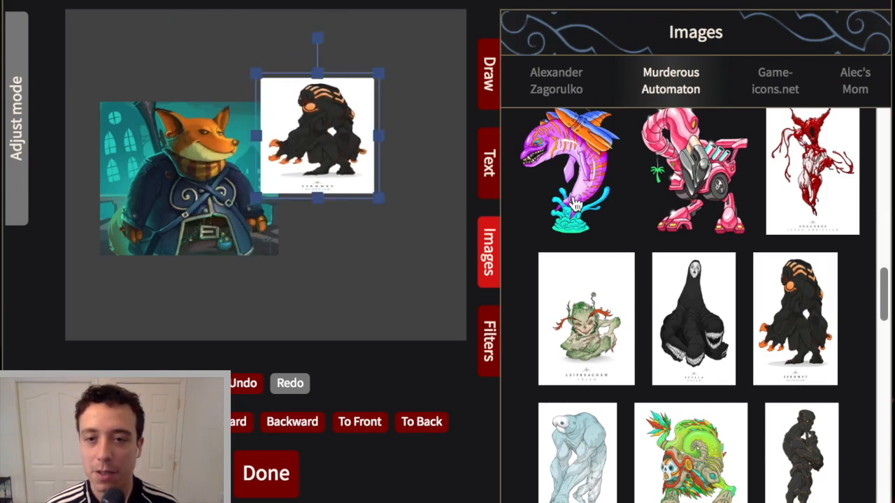
mouse_move(498, 188)
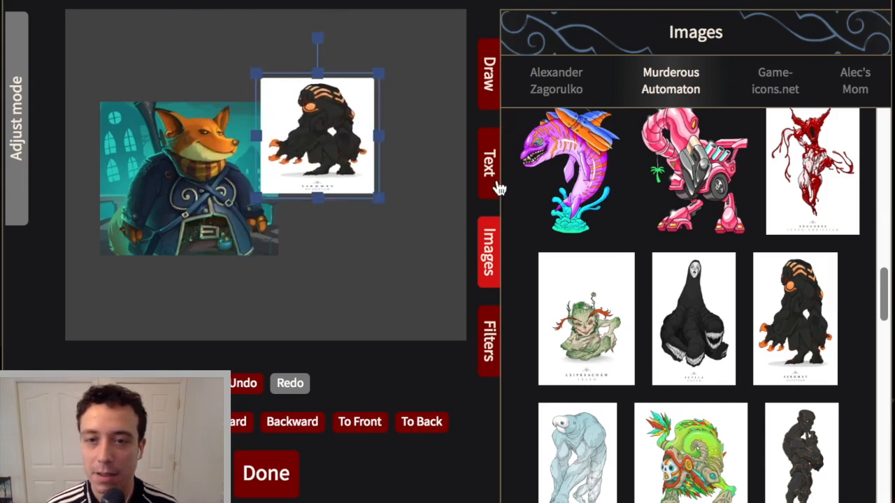
left_click_drag(316, 137, 273, 98)
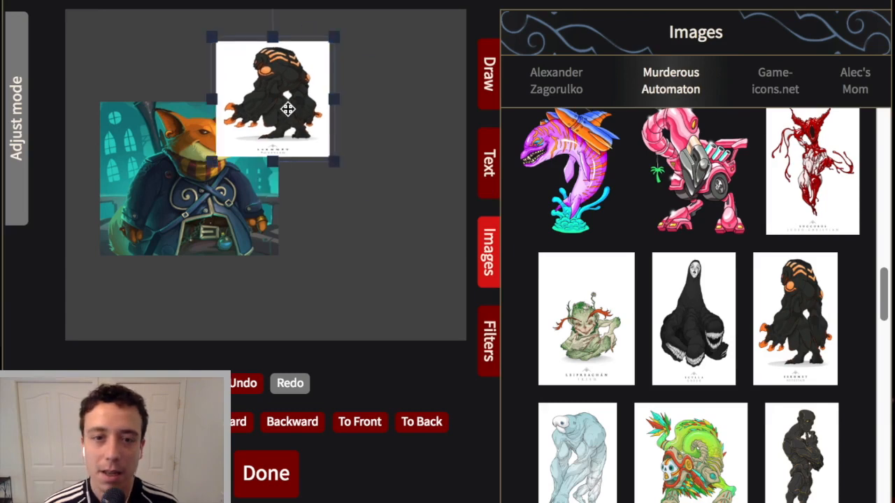
left_click_drag(287, 109, 350, 232)
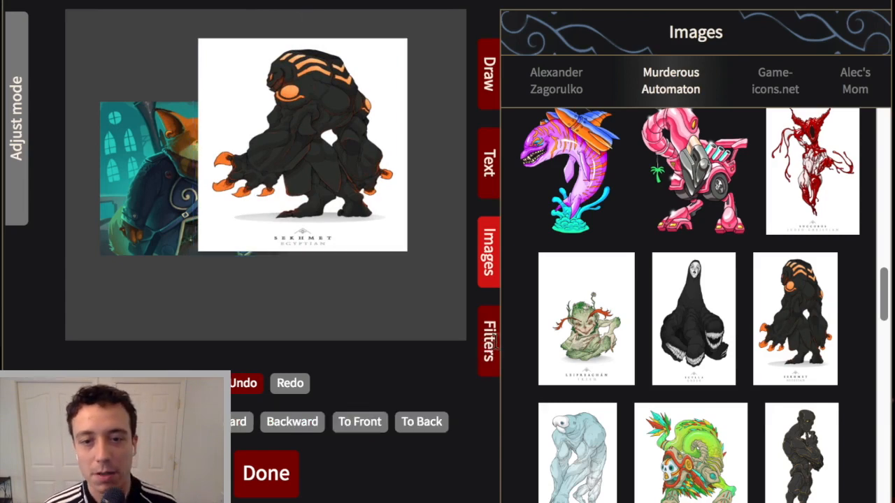
left_click(488, 343)
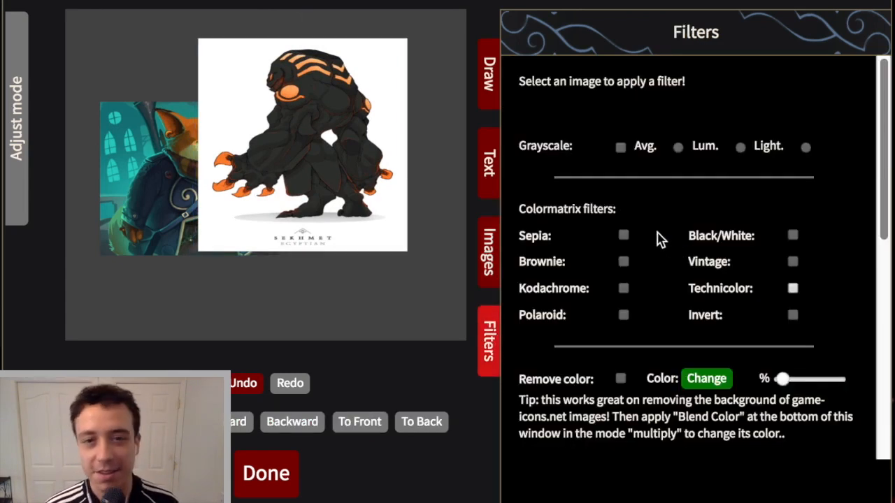
Try Grayscale, Sepia and Technicolor on the creature art, removing each again
left_click(302, 142)
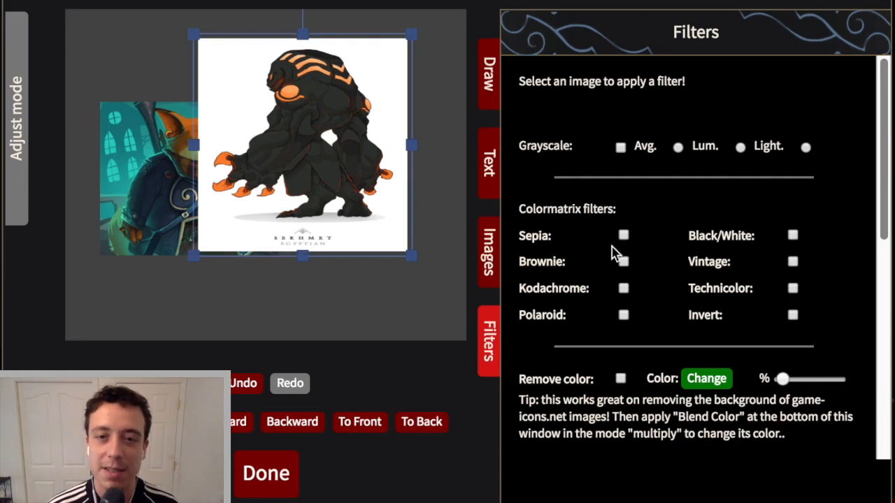
left_click(620, 147)
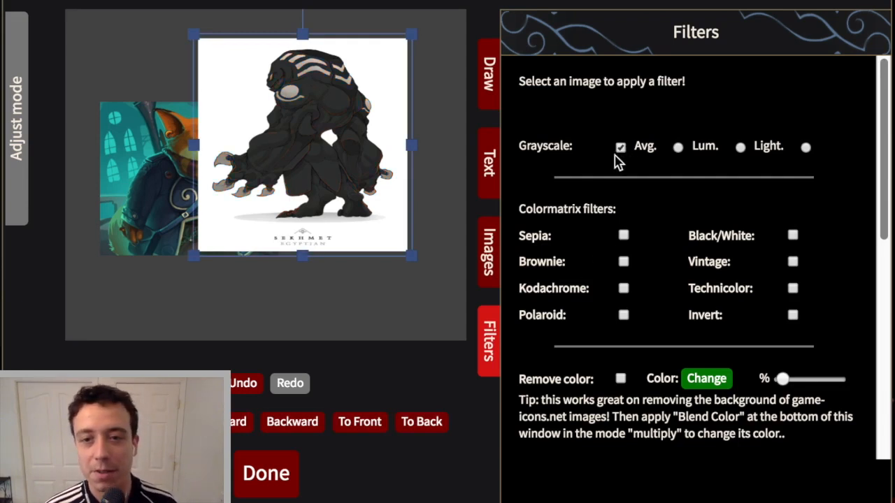
left_click(621, 147)
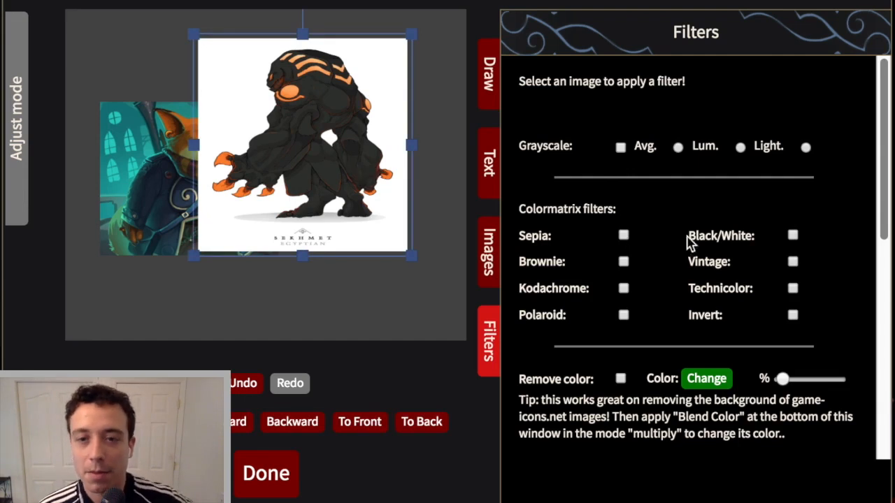
left_click(624, 234)
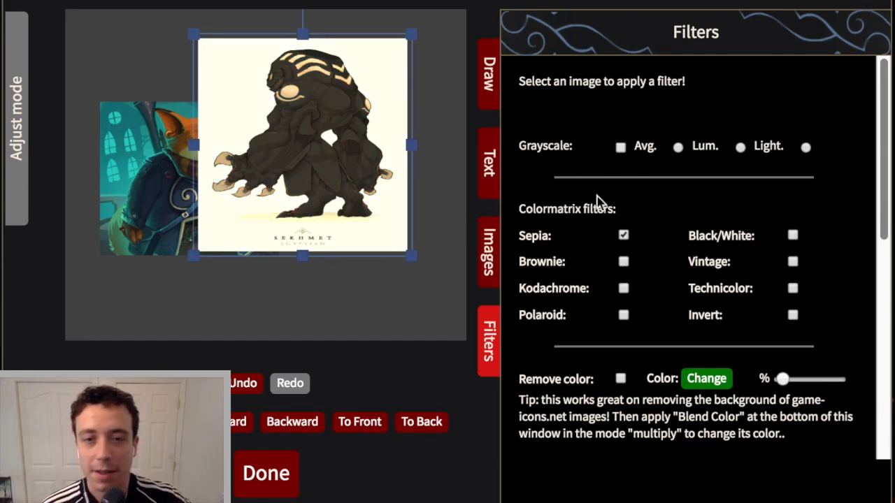
left_click(623, 235)
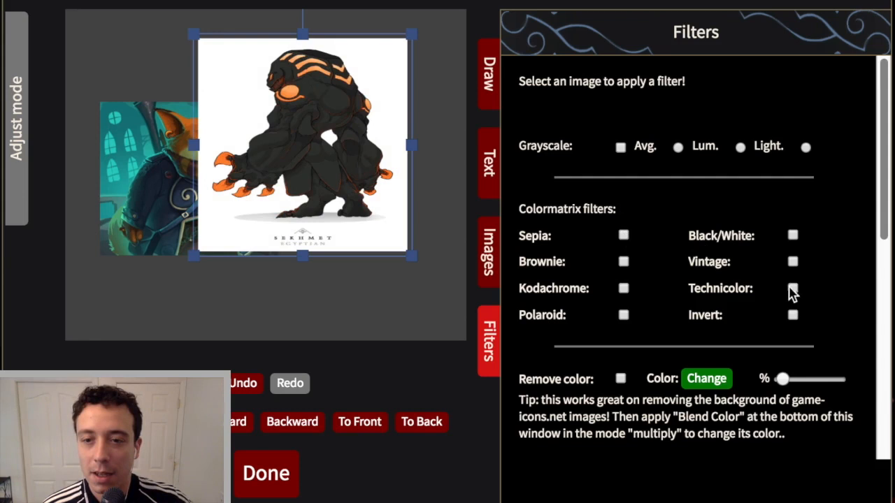
left_click(791, 288)
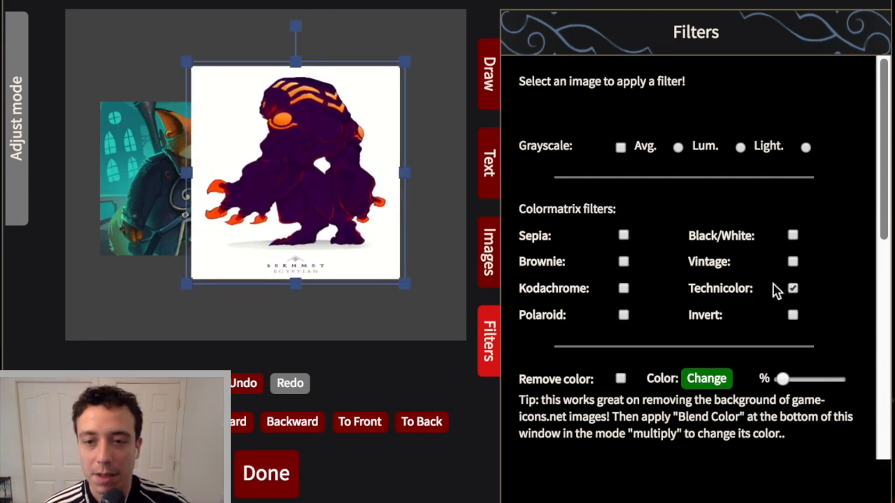
left_click(791, 288)
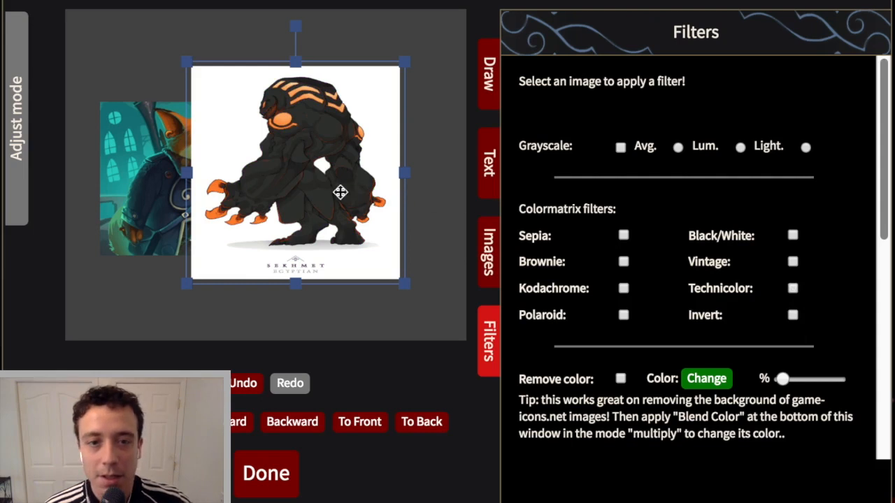
Enable Hue to shift the creature's orange to teal, then hue-shift the fox green with a purple coat
scroll("down", 3)
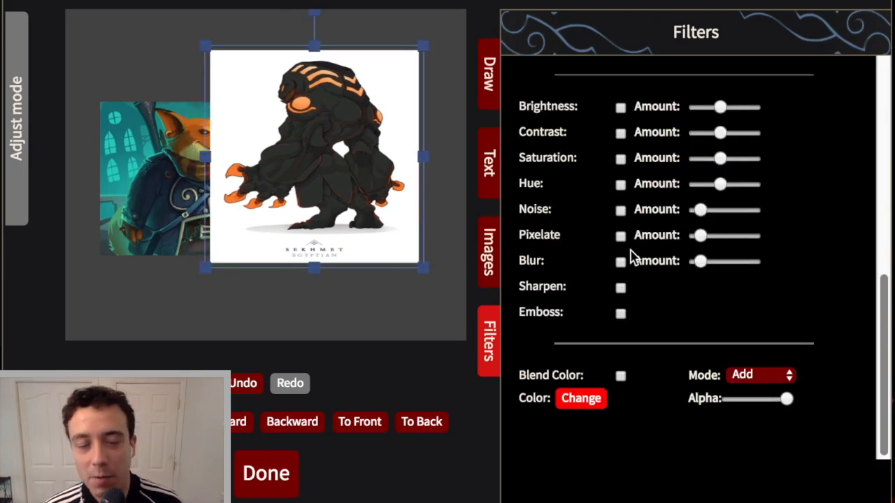
mouse_move(640, 257)
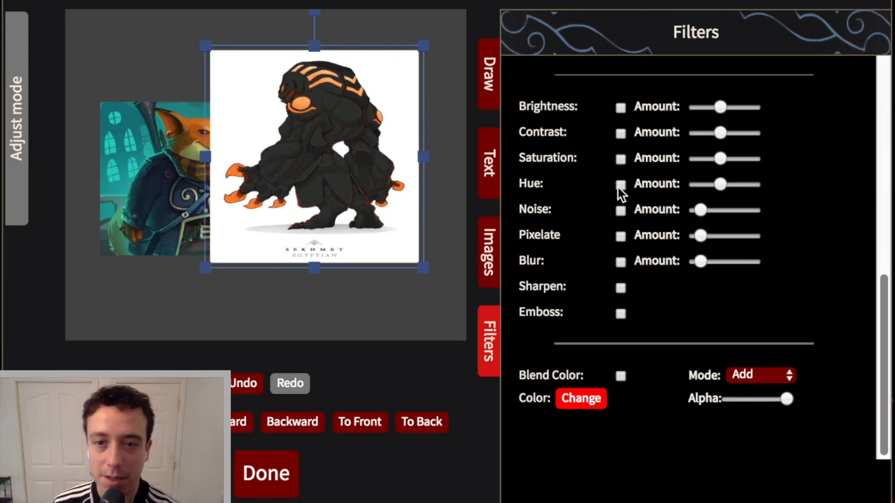
left_click(620, 183)
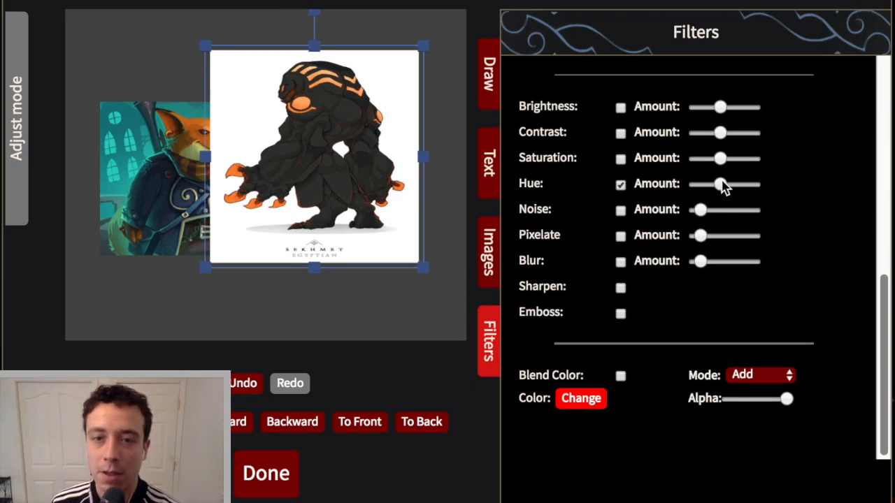
left_click_drag(720, 184, 733, 185)
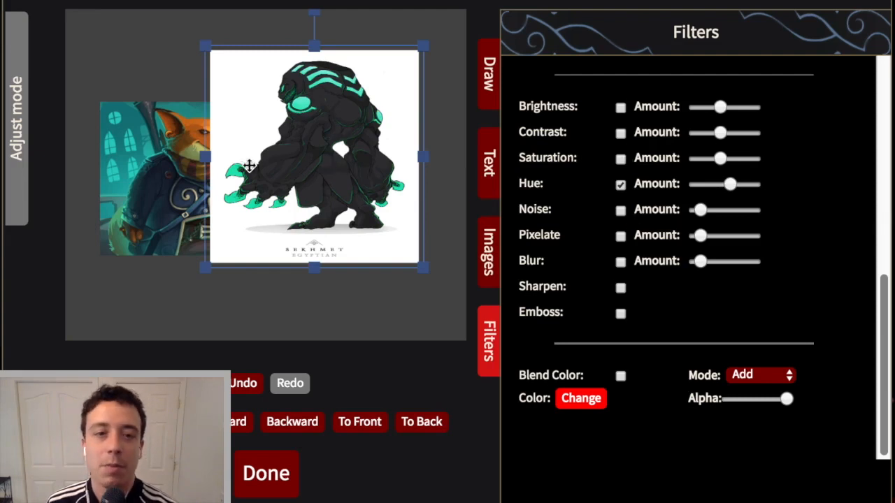
left_click(621, 183)
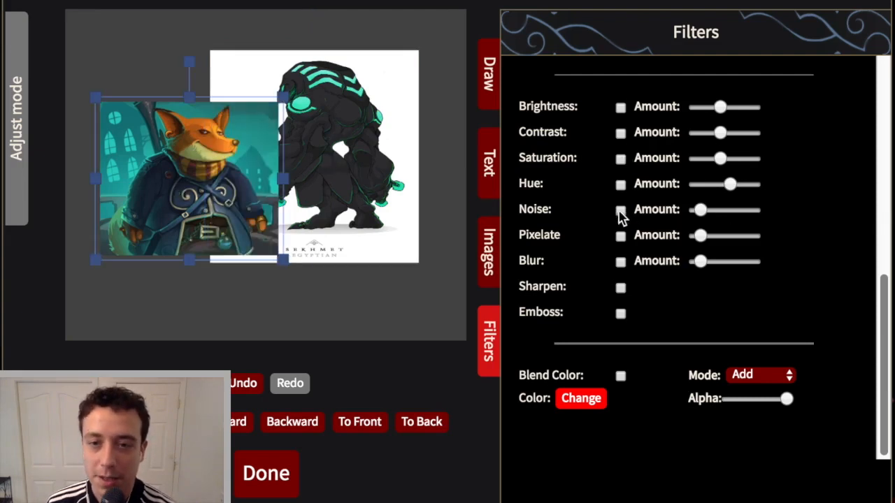
left_click(621, 183)
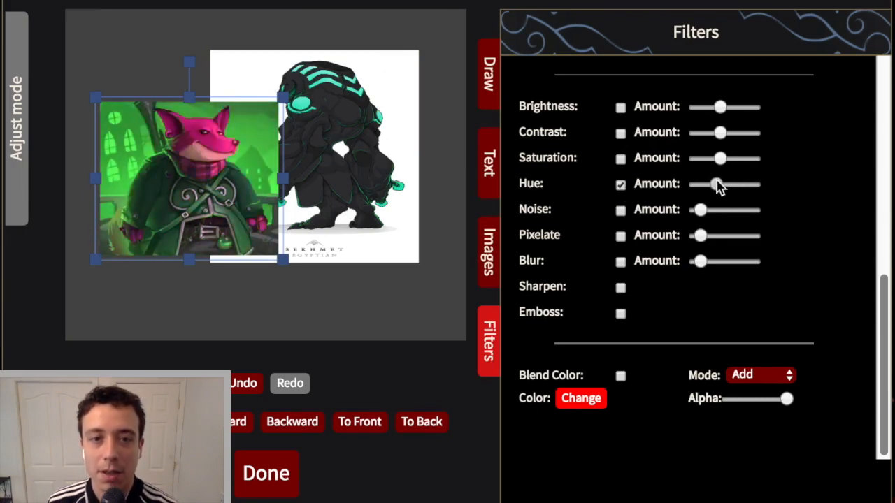
left_click_drag(719, 184, 726, 184)
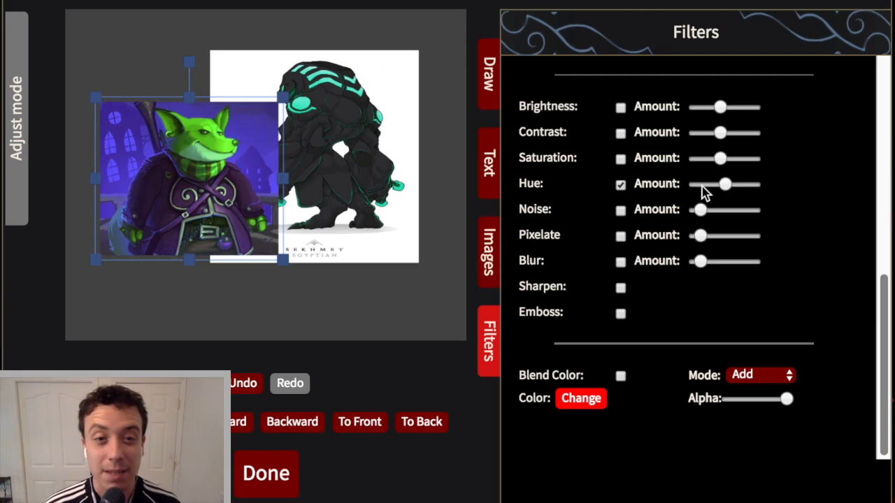
mouse_move(714, 195)
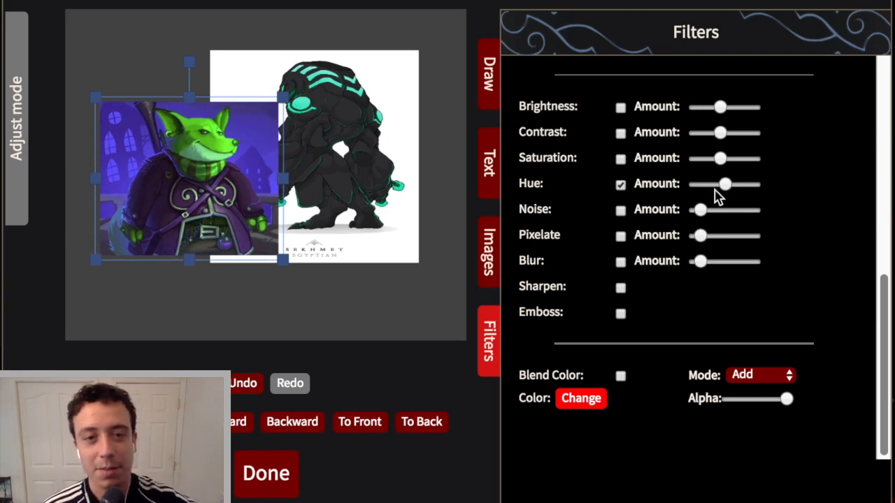
mouse_move(754, 161)
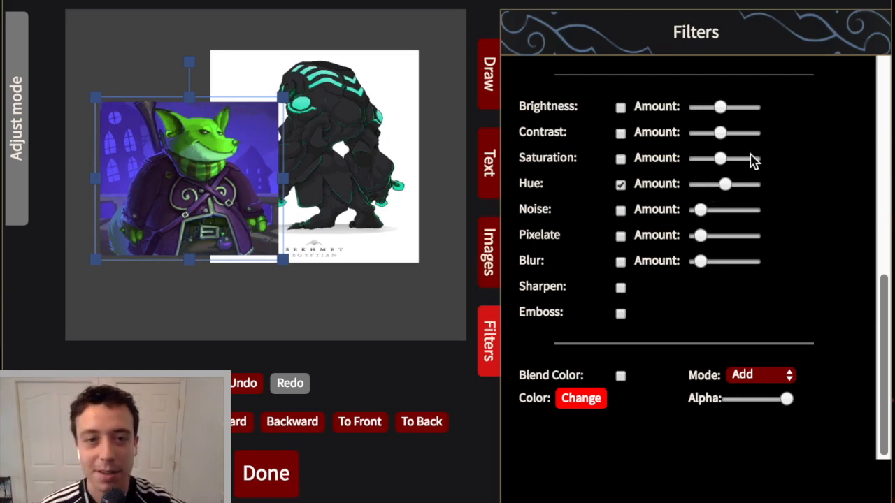
mouse_move(146, 216)
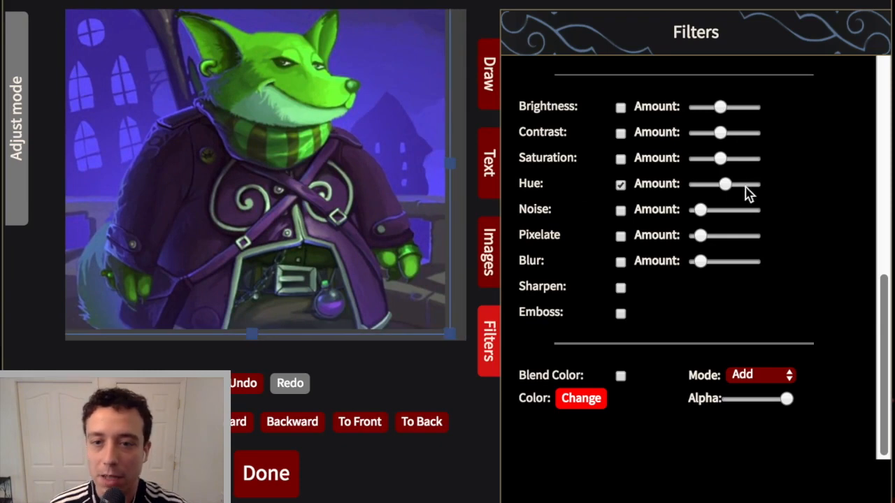
left_click_drag(725, 184, 730, 185)
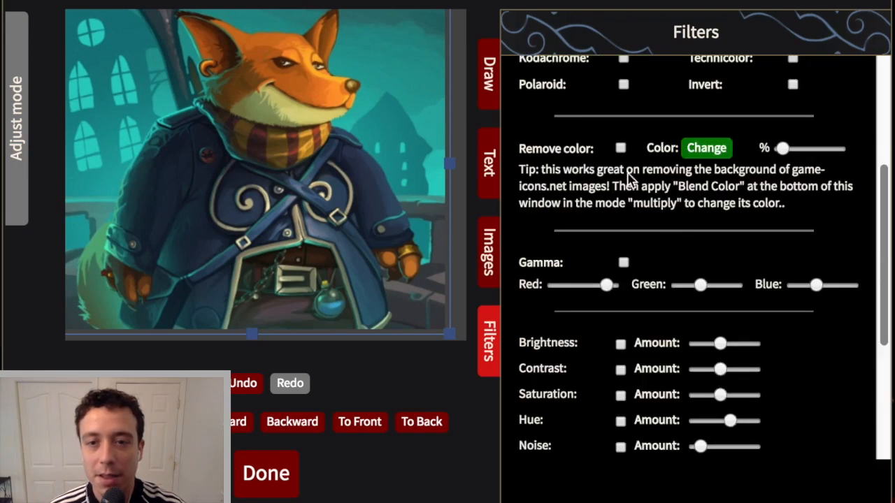
Switch on Remove color for the fox art, set its % amount and bring up its colour choice
left_click(620, 148)
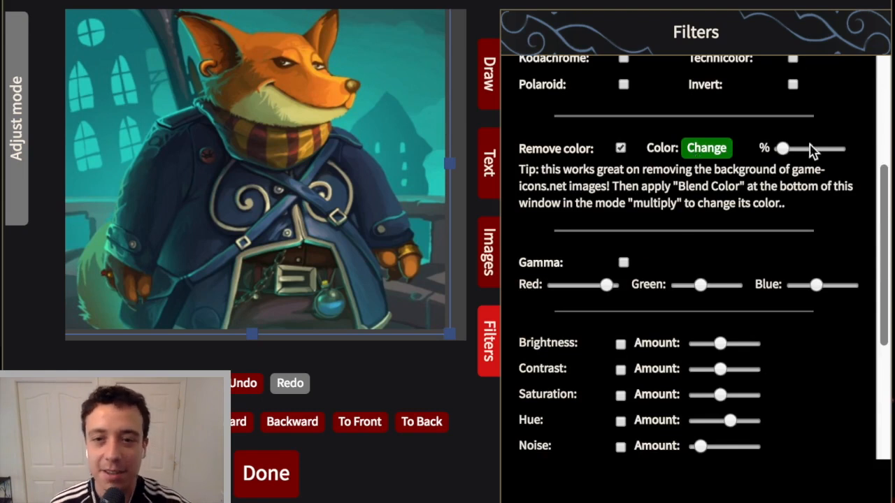
left_click(704, 148)
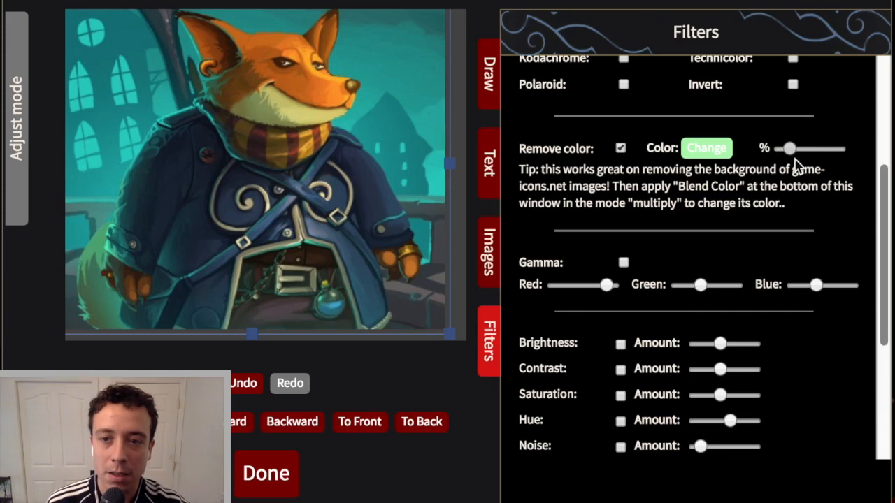
left_click_drag(789, 149, 836, 148)
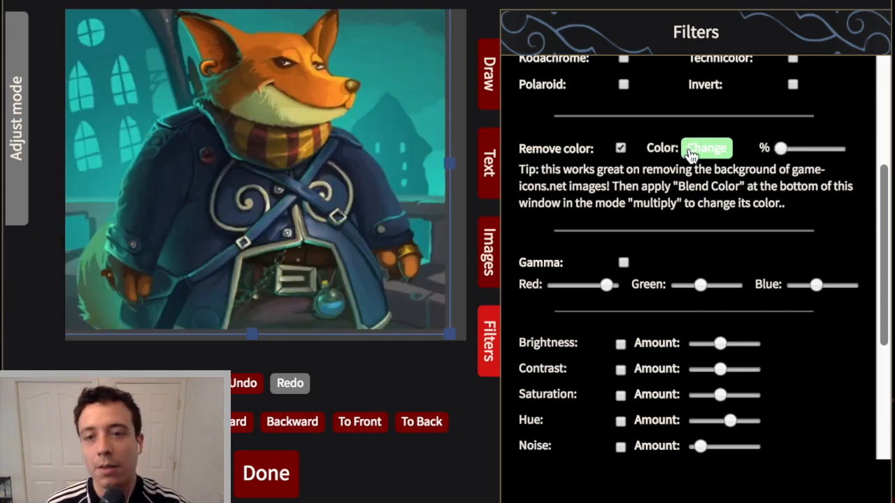
left_click(706, 148)
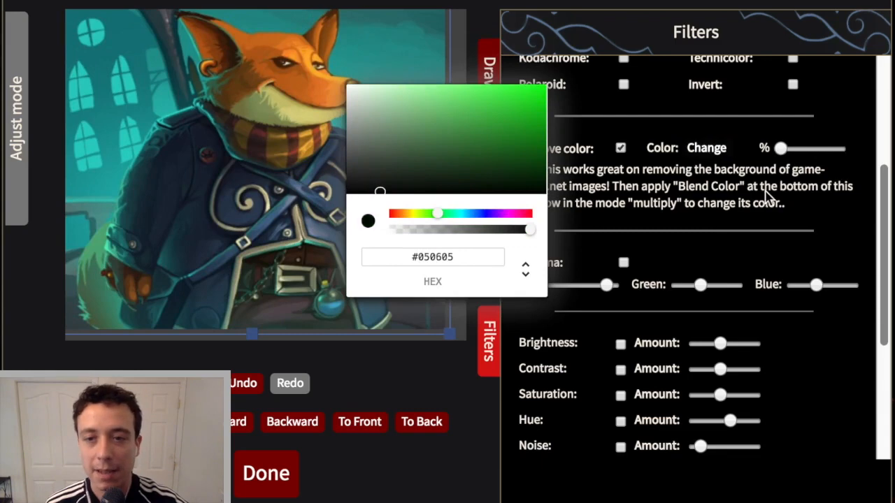
Raise the removal %, try green as the removed colour, then slide its hue to purple
left_click_drag(779, 148, 804, 148)
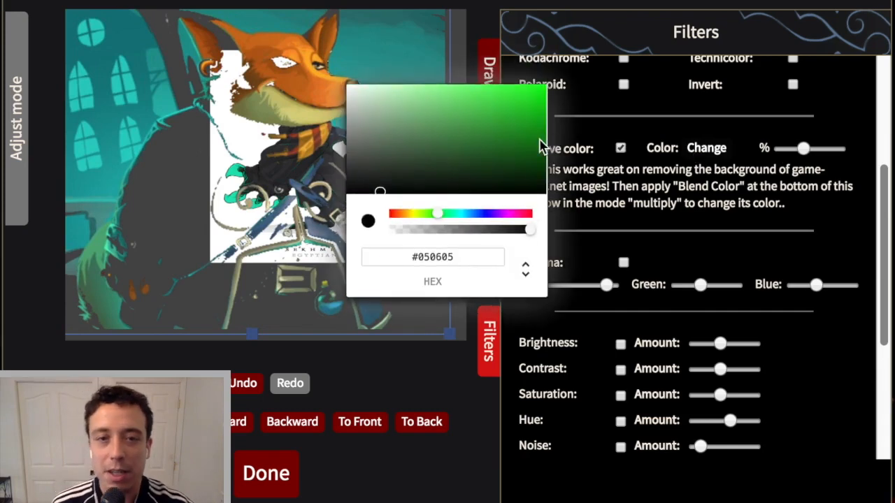
left_click(515, 116)
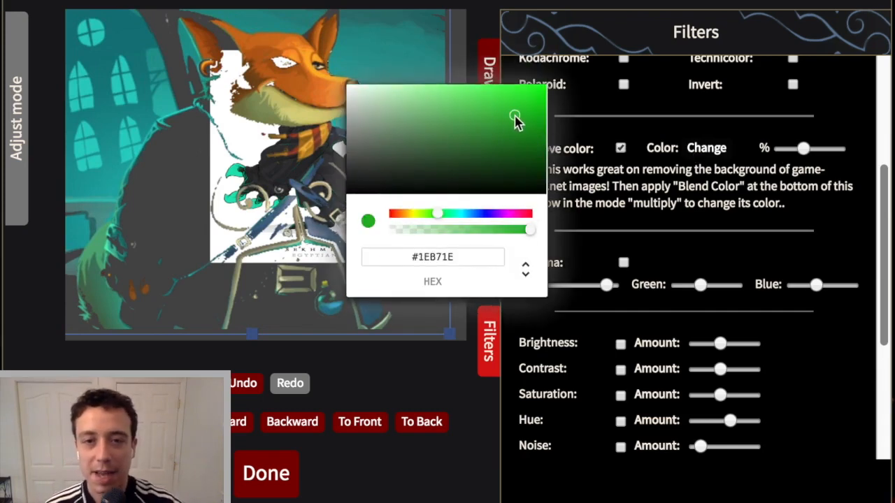
left_click(706, 148)
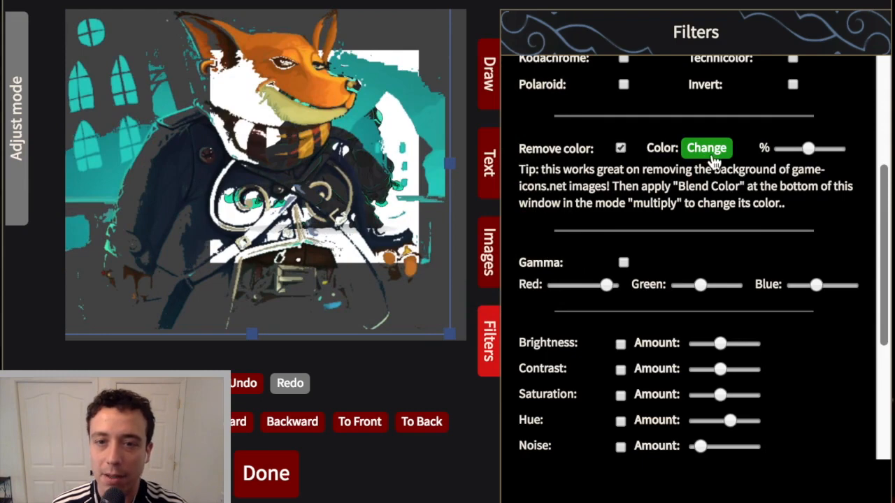
left_click(706, 148)
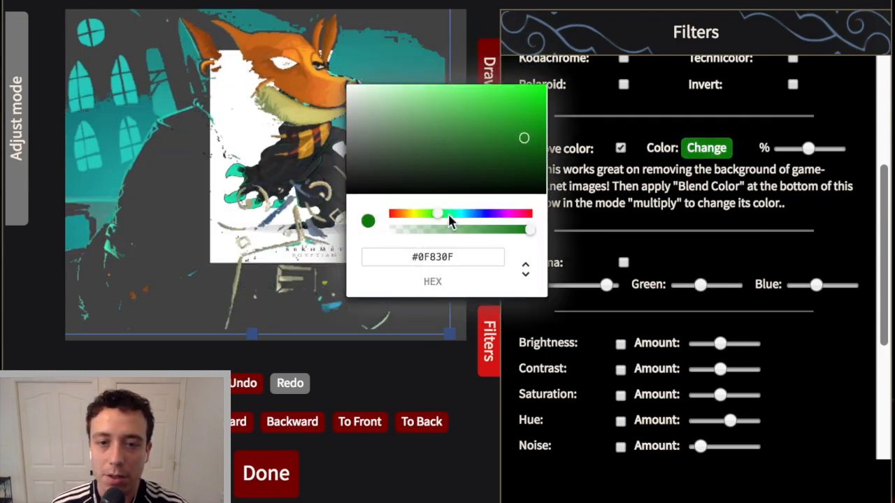
left_click_drag(436, 215, 509, 216)
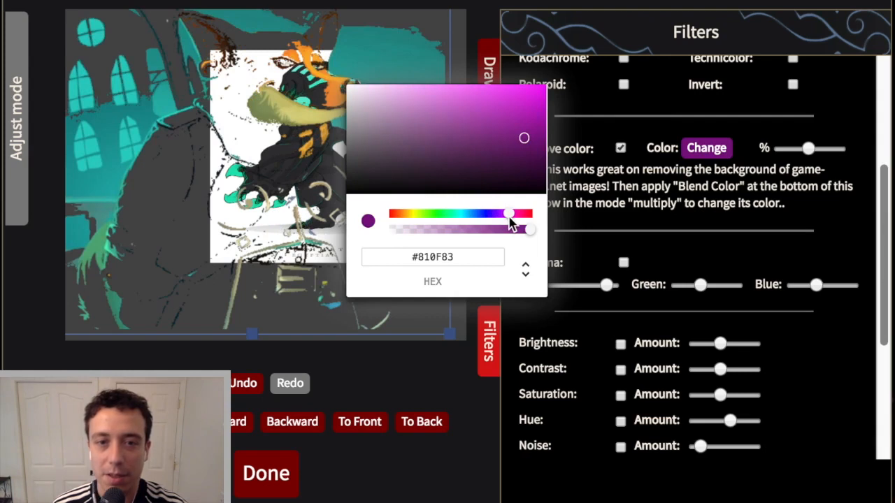
mouse_move(540, 258)
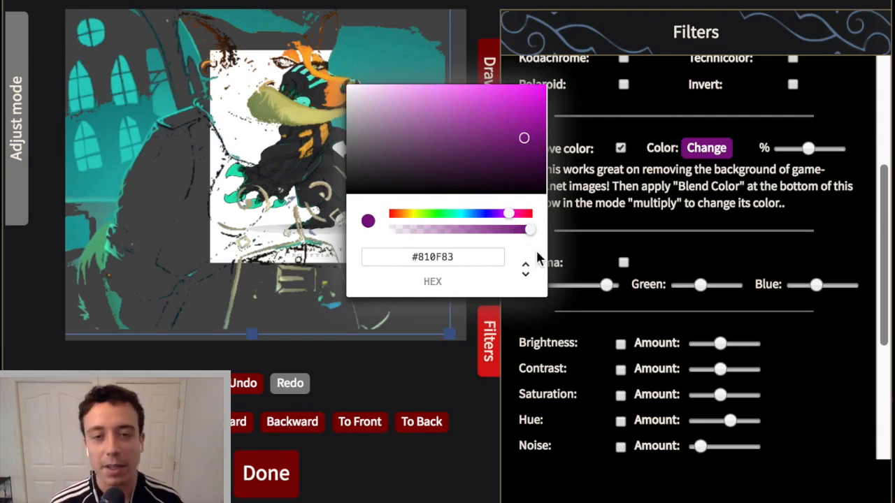
mouse_move(567, 265)
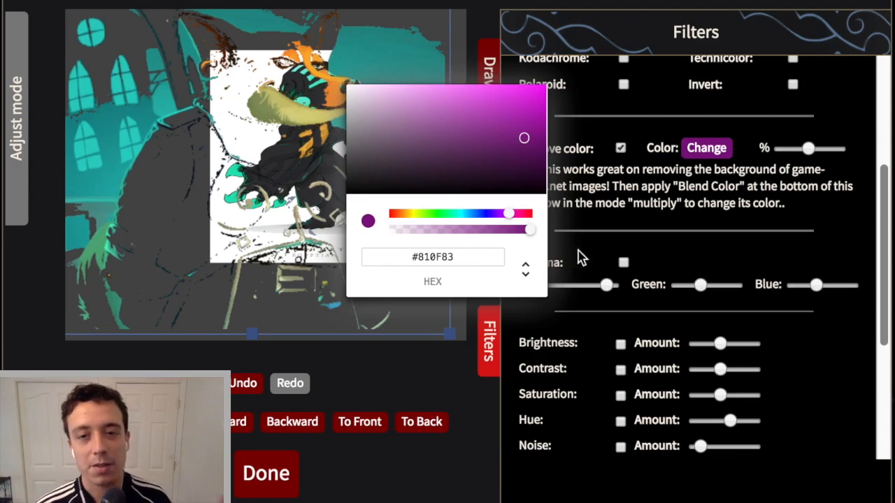
mouse_move(615, 243)
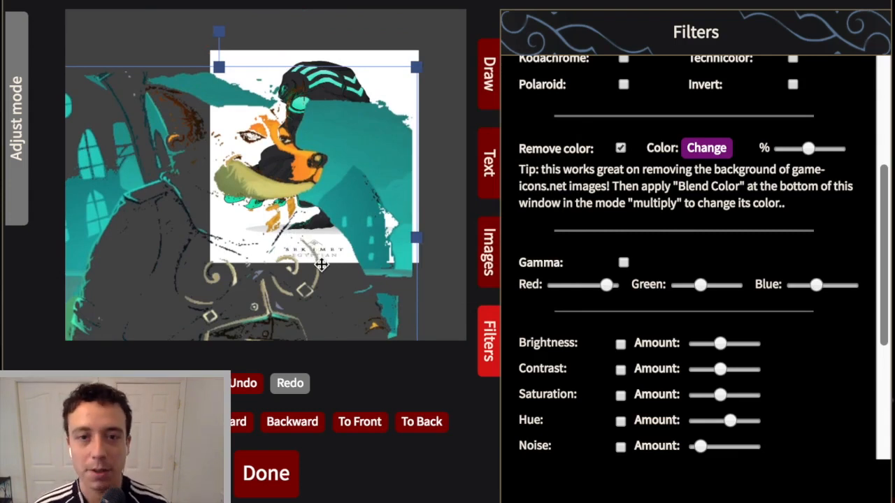
Remove the fox art and add the 3d meeple icon from Game-icons.net, tilted on the canvas
left_click(621, 148)
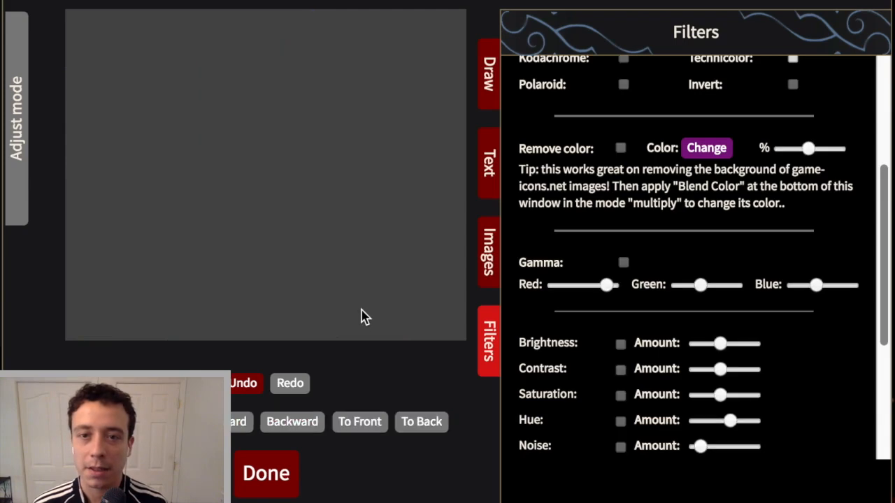
left_click(488, 252)
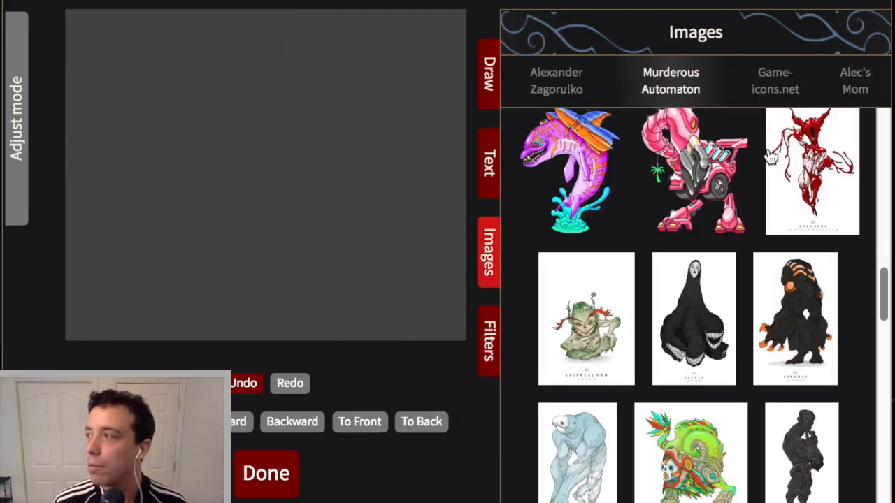
left_click(775, 79)
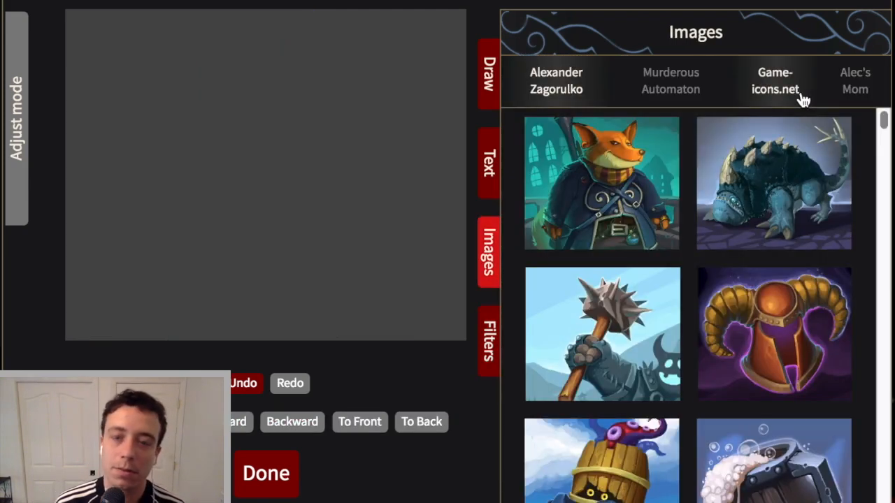
left_click(775, 79)
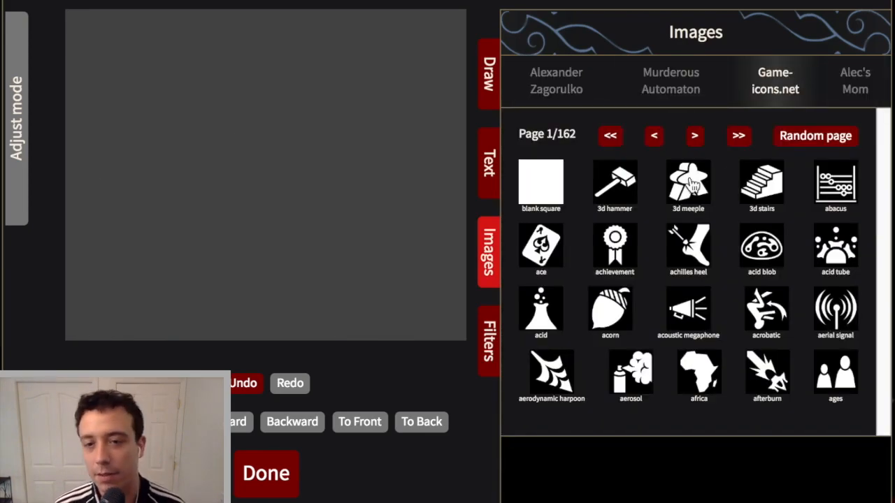
left_click(688, 183)
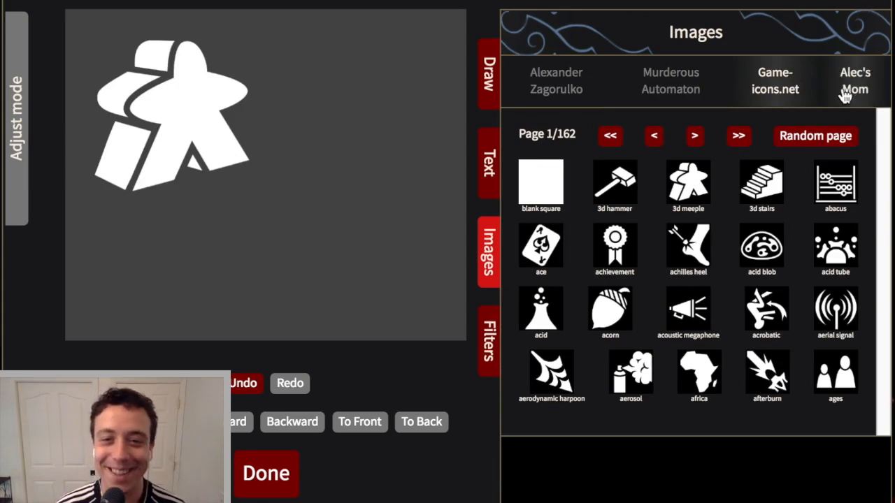
left_click(171, 105)
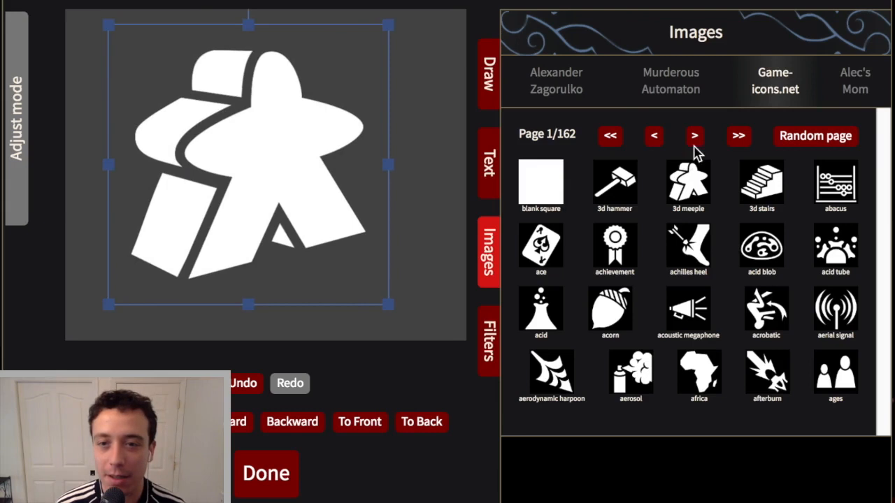
mouse_move(769, 112)
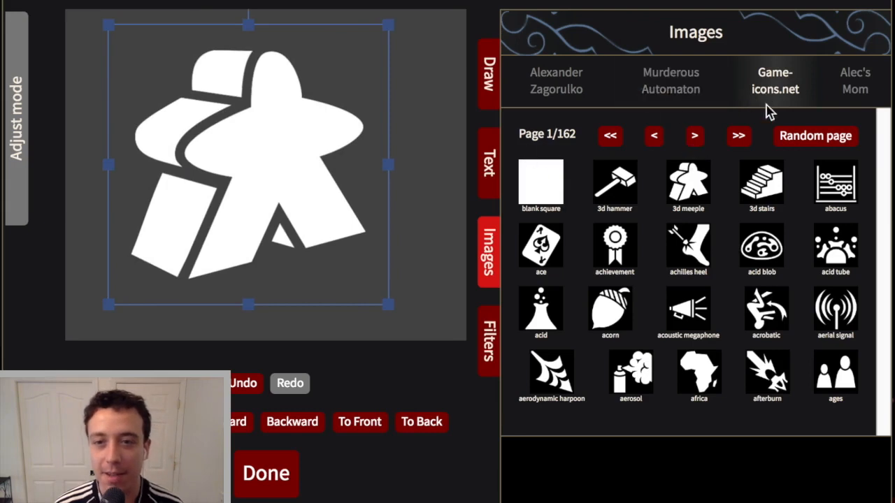
mouse_move(790, 98)
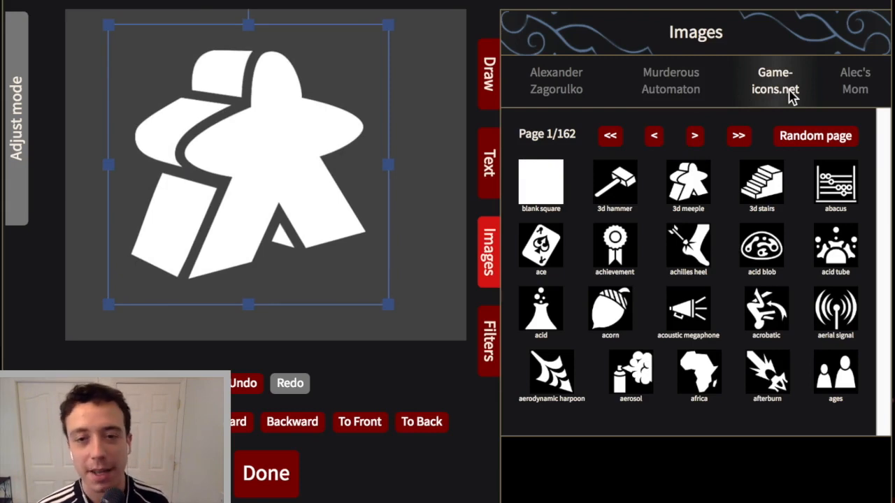
mouse_move(699, 151)
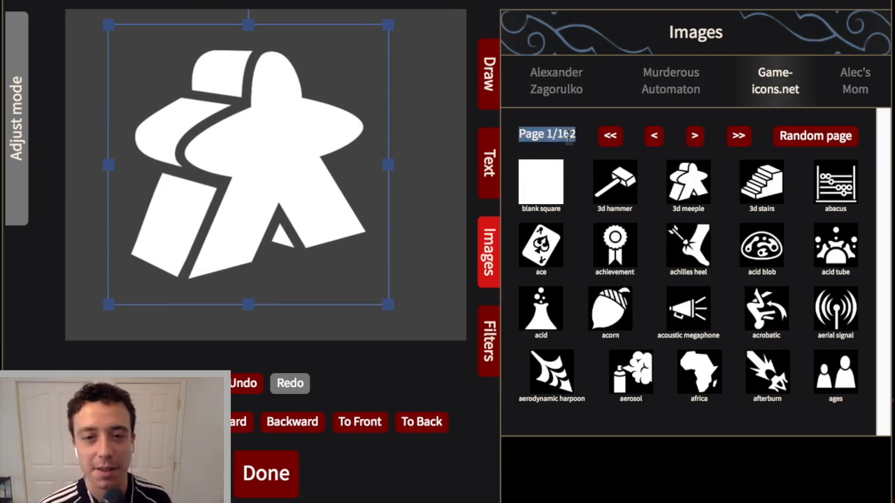
Jump ten pages forward through the icons and return to the first page
left_click(738, 135)
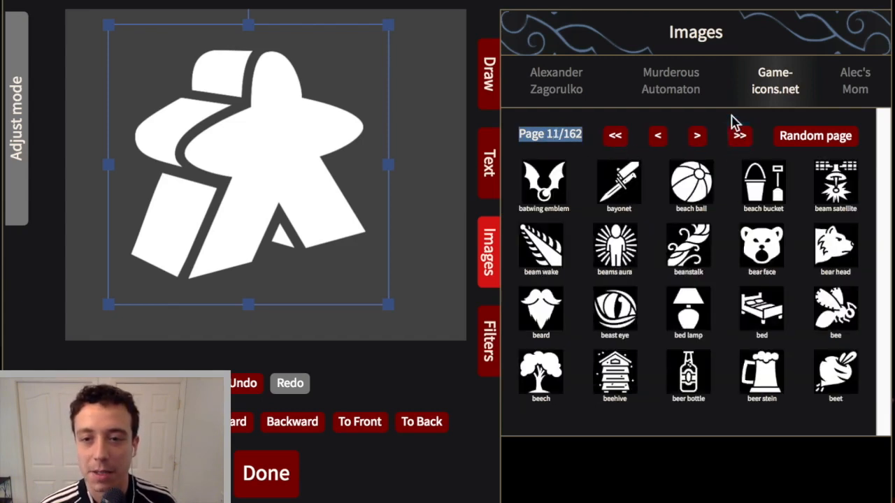
mouse_move(654, 147)
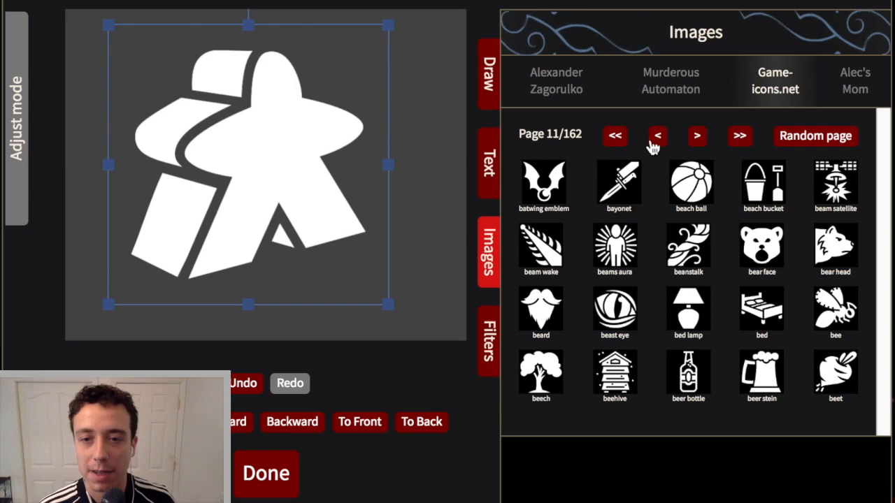
left_click(657, 136)
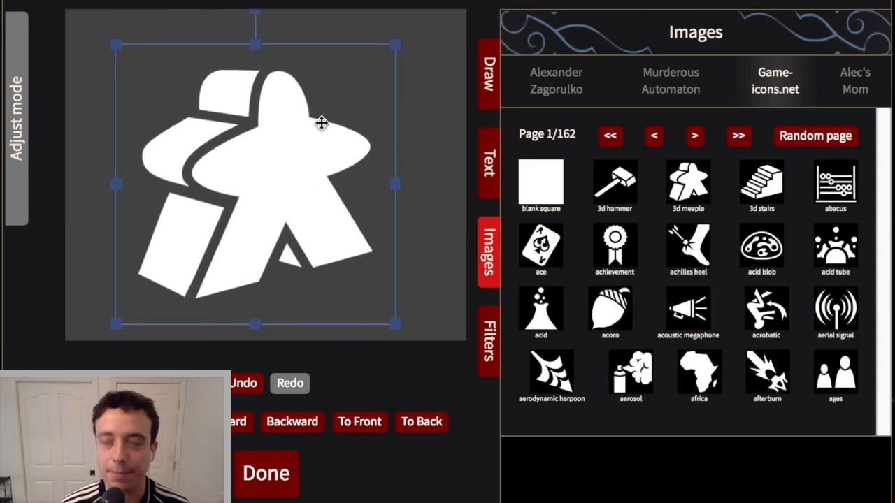
mouse_move(347, 142)
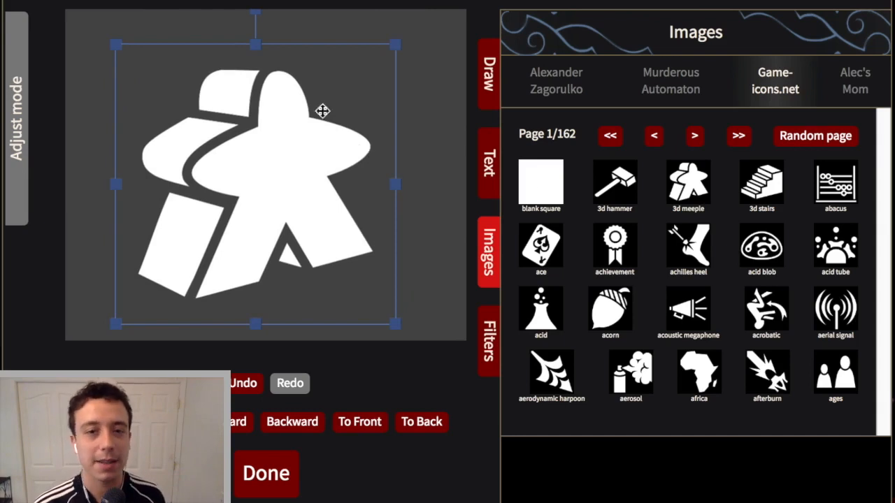
Uncheck Remove color to show the meeple's black background, reposition it, then re-enable Remove color
left_click(486, 342)
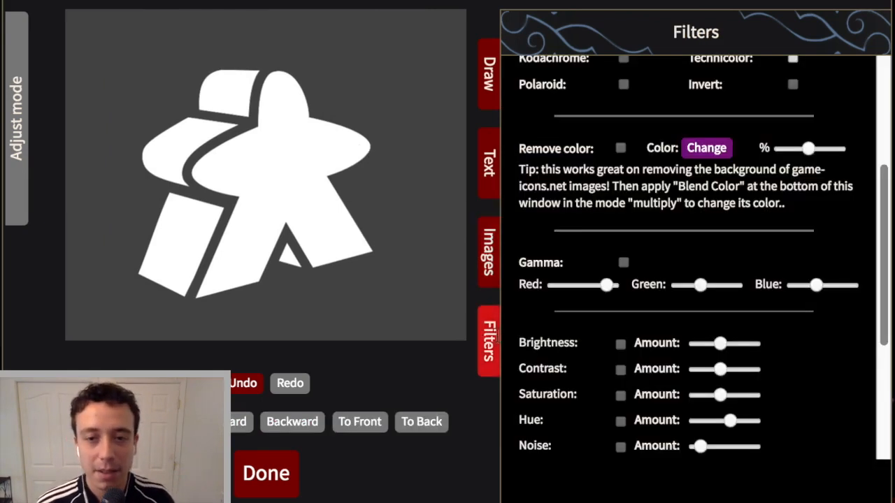
left_click(621, 148)
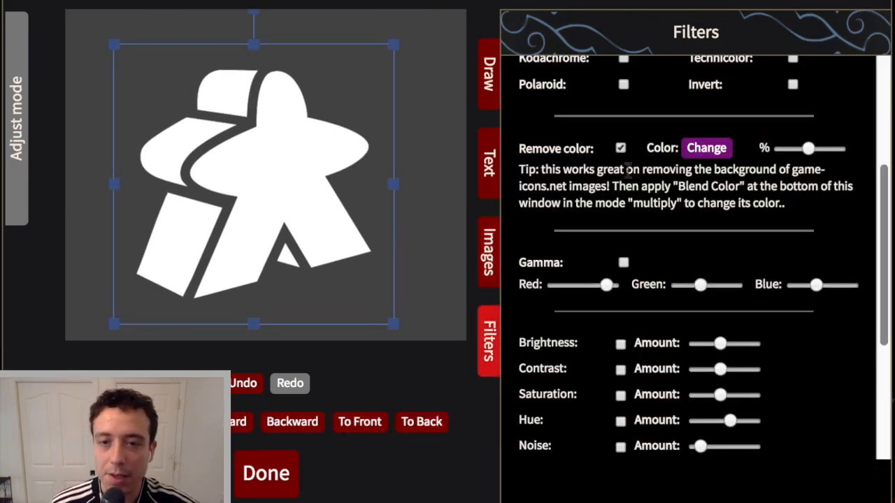
left_click(621, 149)
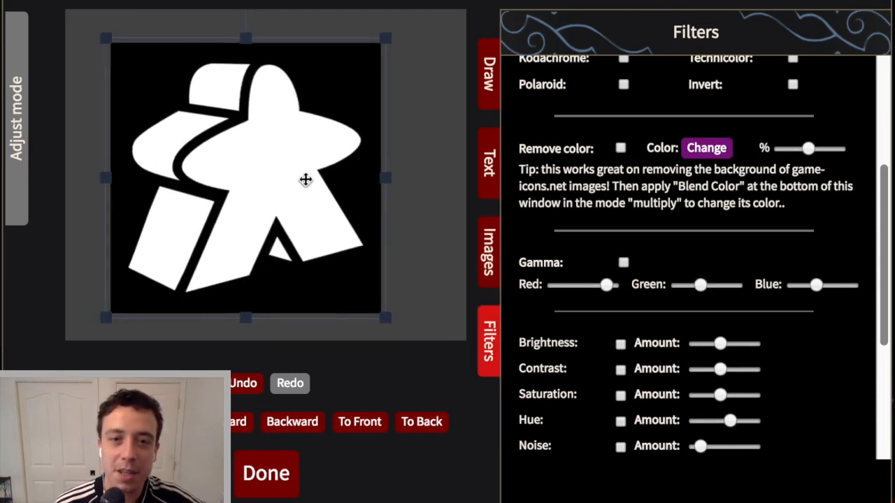
left_click_drag(307, 181, 378, 173)
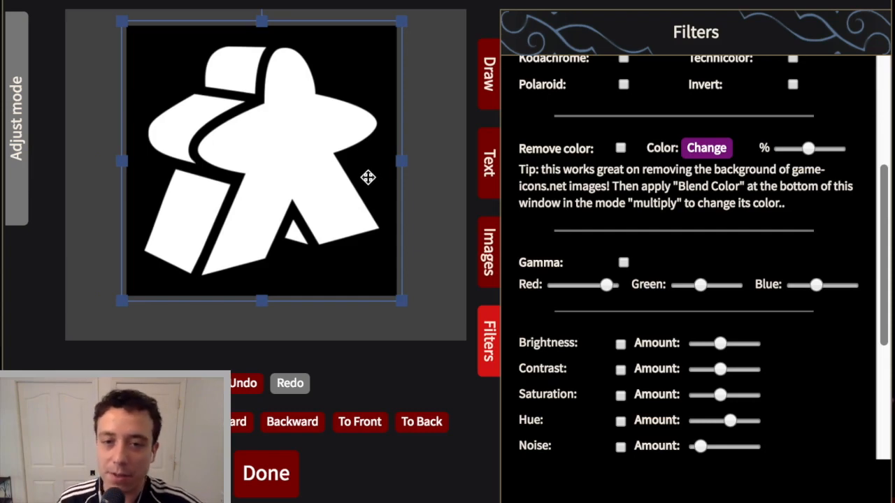
mouse_move(621, 151)
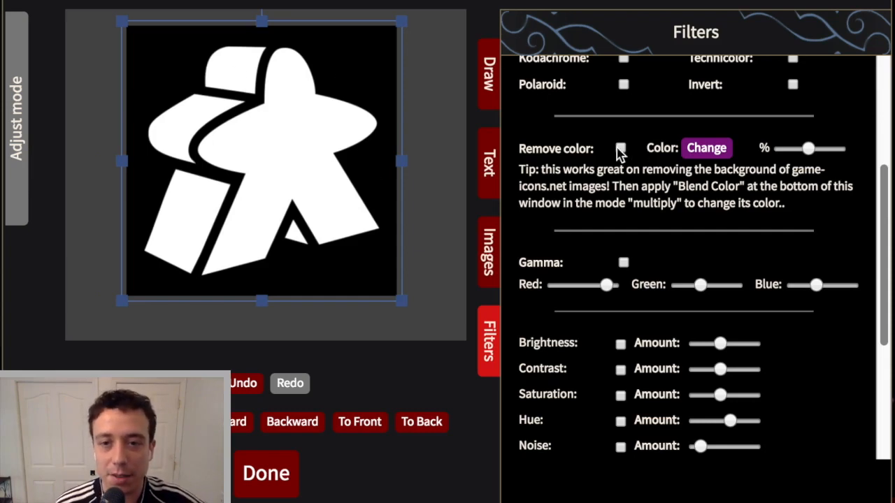
left_click(621, 148)
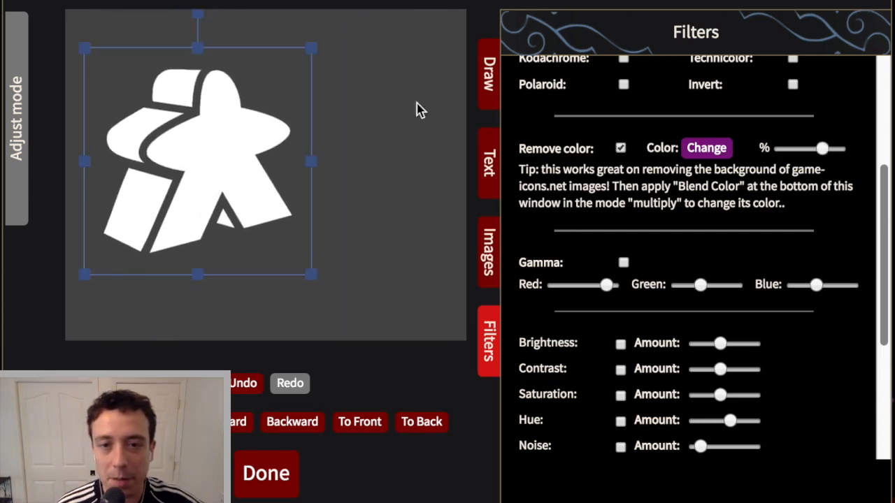
mouse_move(343, 215)
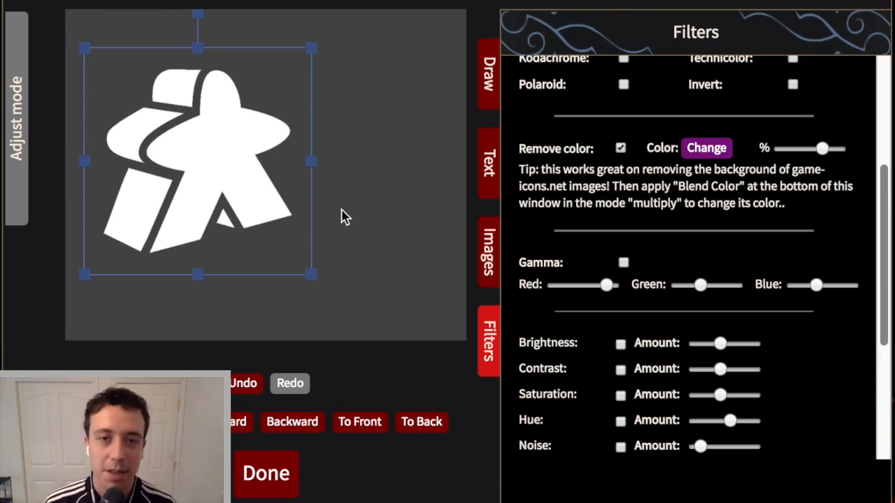